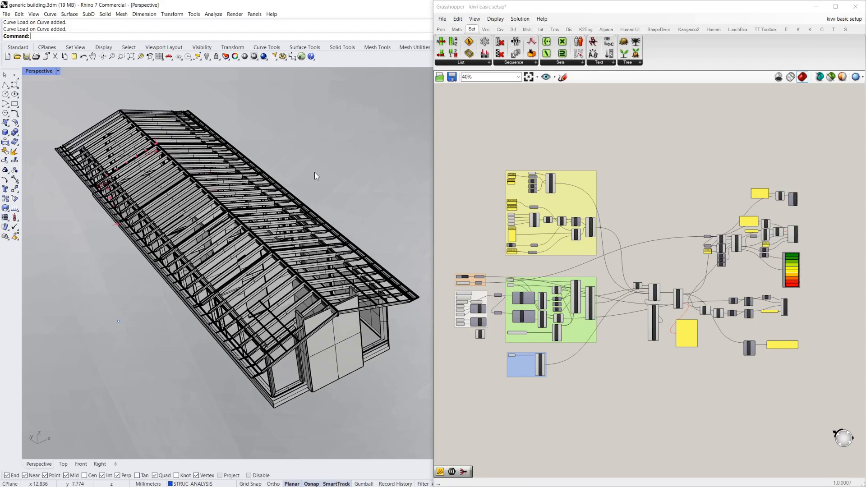
Orbit the Perspective view around the timber-framed building model.
{"action": "left_click_drag", "start_coordinate": [316, 176], "coordinate": [189, 149]}
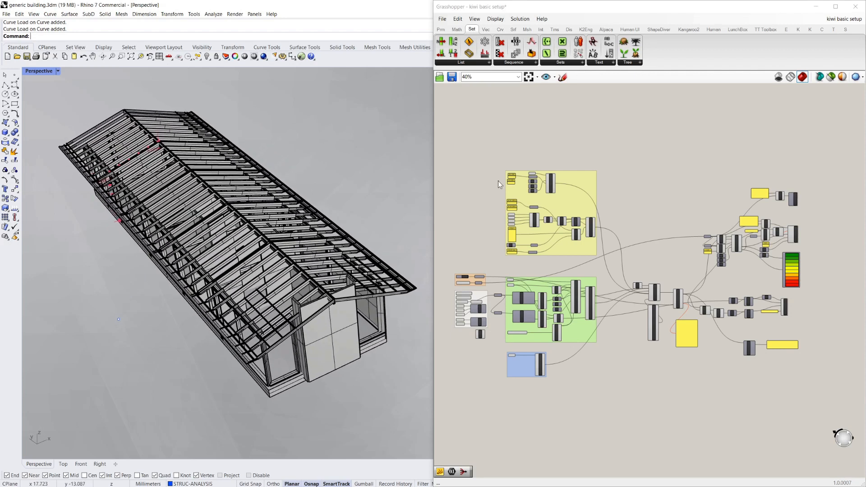
{"action": "mouse_move", "coordinate": [449, 134]}
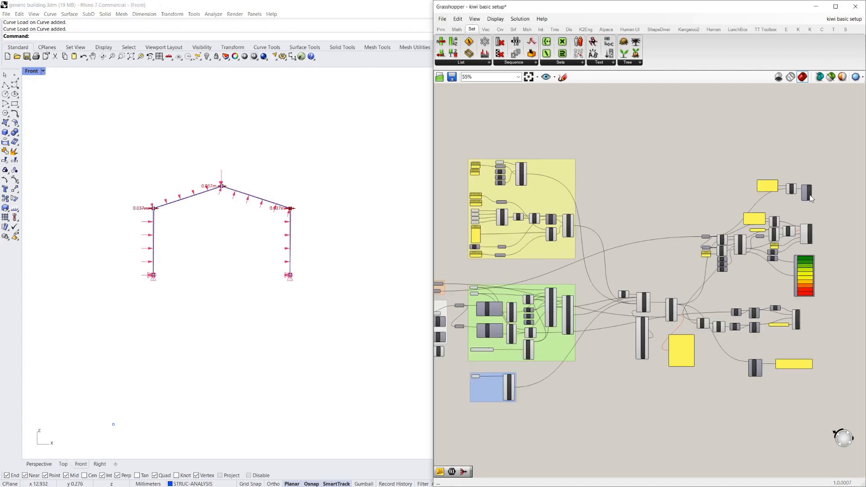
Enable SP Titleblock preview and change the results value list from Deflection to Axial.
{"action": "right_click", "coordinate": [790, 188]}
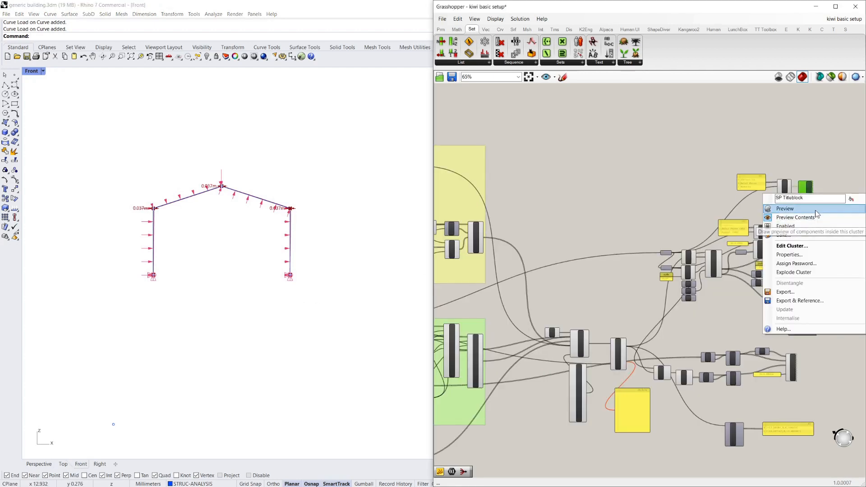
{"action": "left_click", "coordinate": [784, 208]}
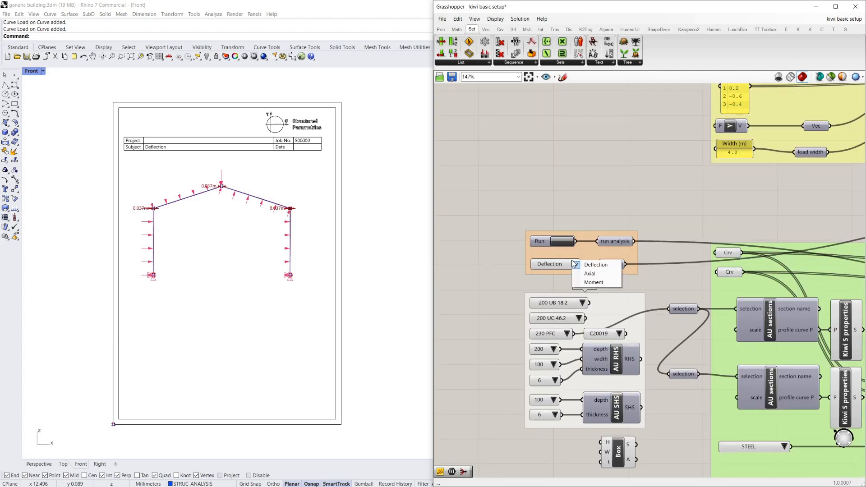
{"action": "left_click", "coordinate": [589, 273]}
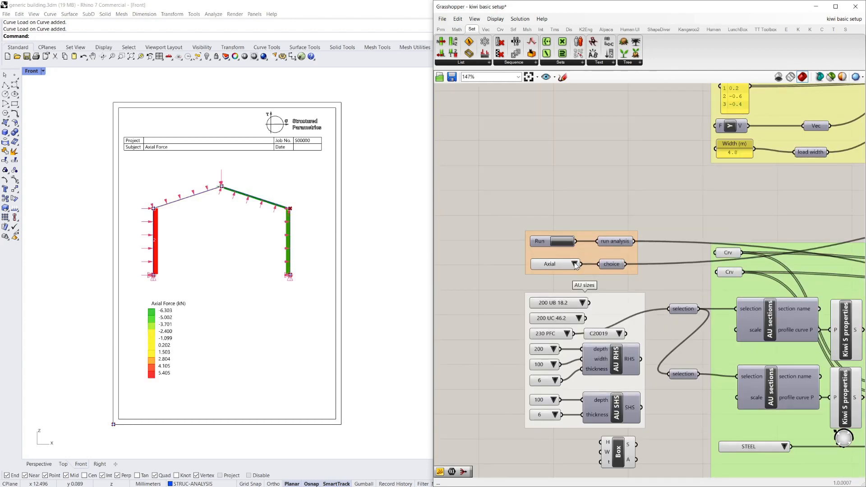
{"action": "left_click", "coordinate": [575, 263]}
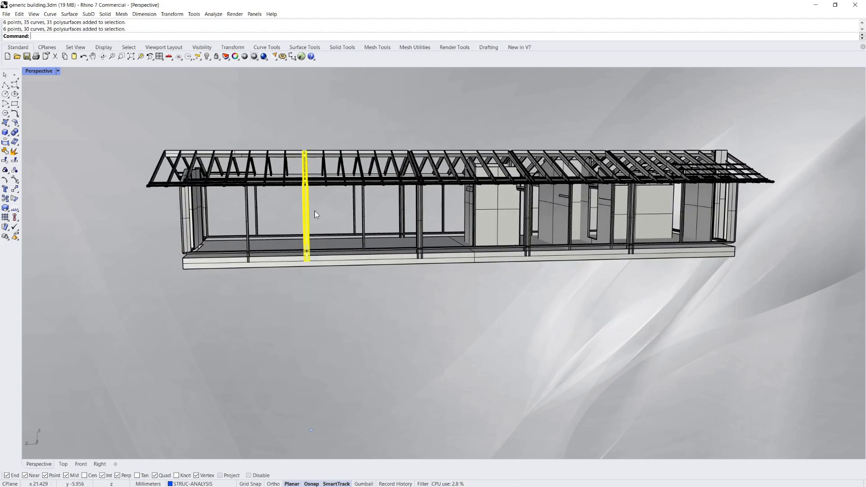
Orbit the building along its length, from above, then back to a side view.
{"action": "left_click_drag", "start_coordinate": [315, 214], "coordinate": [594, 275]}
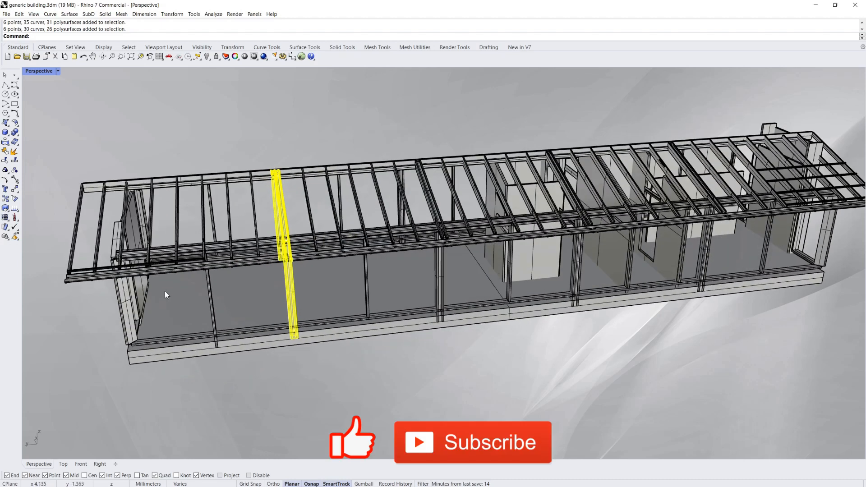
{"action": "left_click_drag", "start_coordinate": [165, 295], "coordinate": [408, 267]}
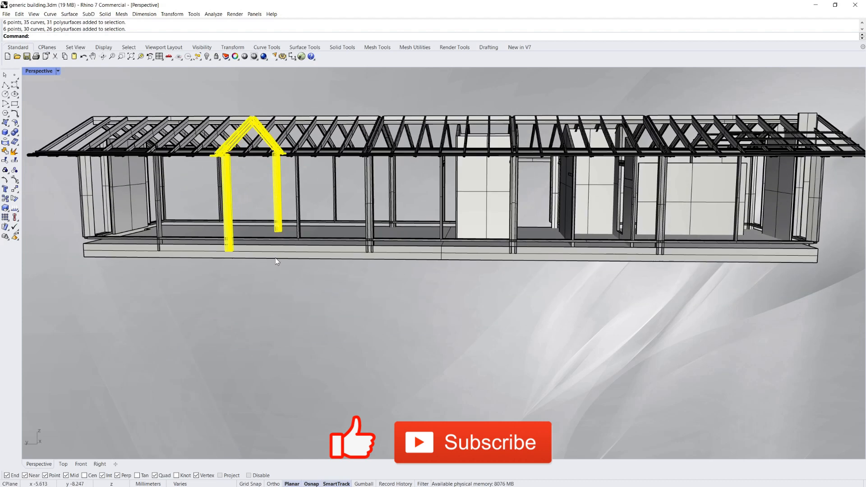
{"action": "left_click_drag", "start_coordinate": [276, 259], "coordinate": [274, 268]}
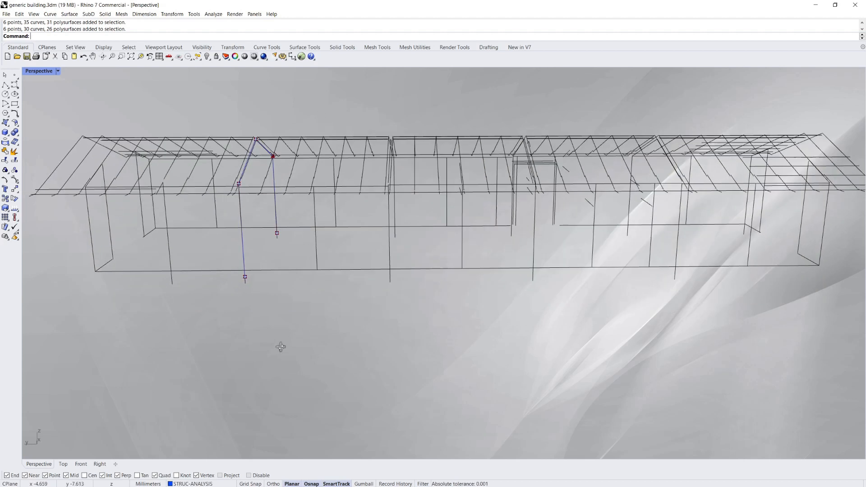
Select the portal frame's centreline curves, picking the right one among overlapping curves.
{"action": "left_click_drag", "start_coordinate": [281, 346], "coordinate": [519, 249]}
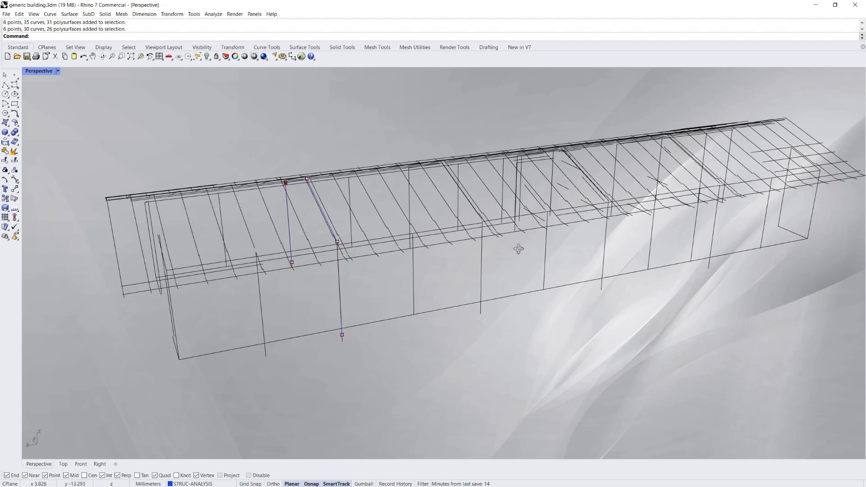
{"action": "left_click_drag", "start_coordinate": [518, 249], "coordinate": [388, 222]}
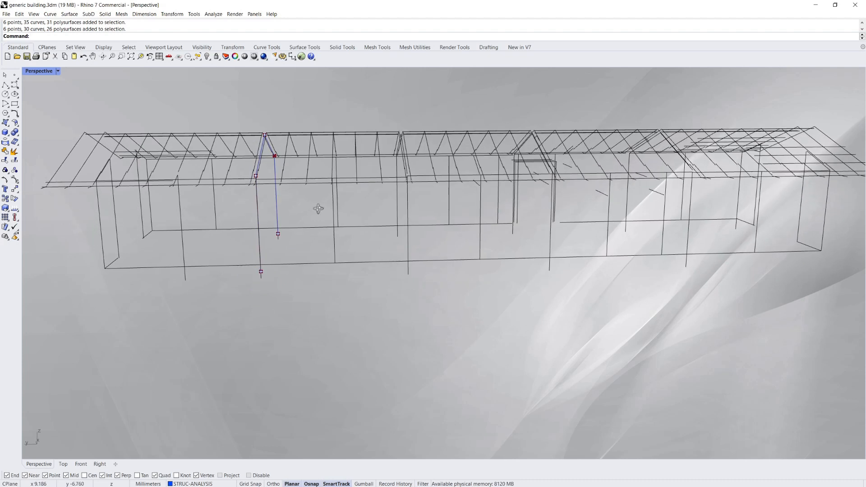
{"action": "left_click_drag", "start_coordinate": [318, 209], "coordinate": [370, 215]}
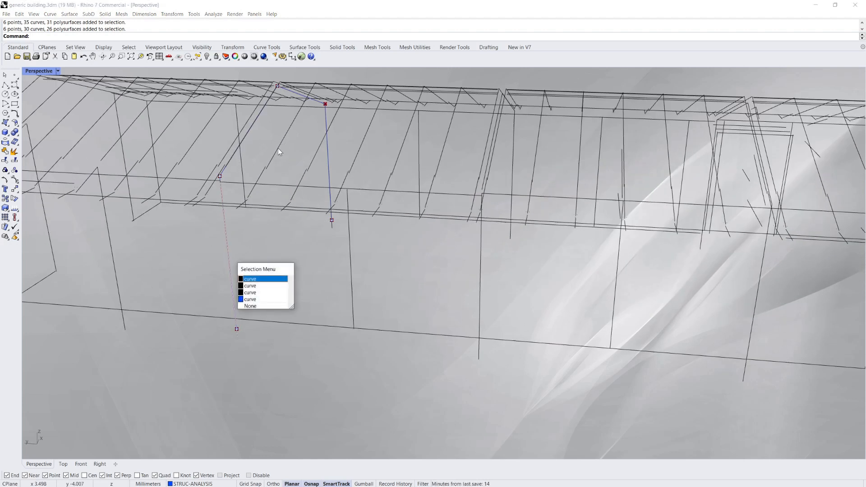
{"action": "left_click", "coordinate": [250, 278]}
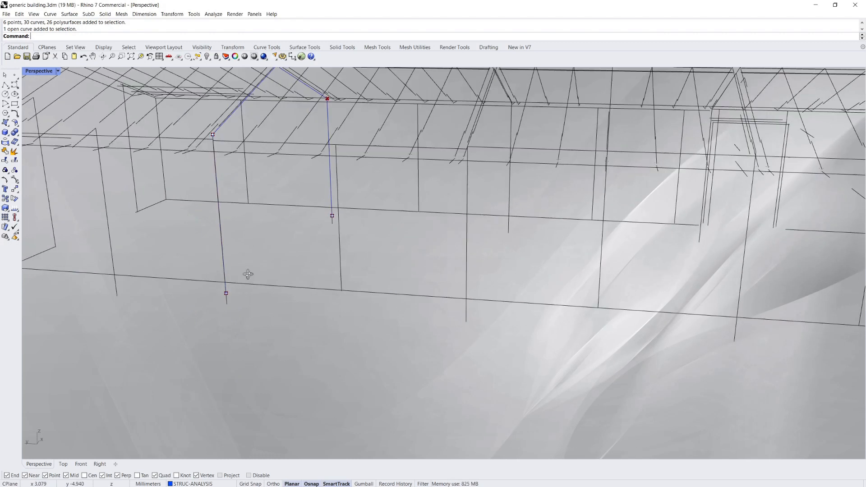
{"action": "left_click_drag", "start_coordinate": [248, 274], "coordinate": [263, 231]}
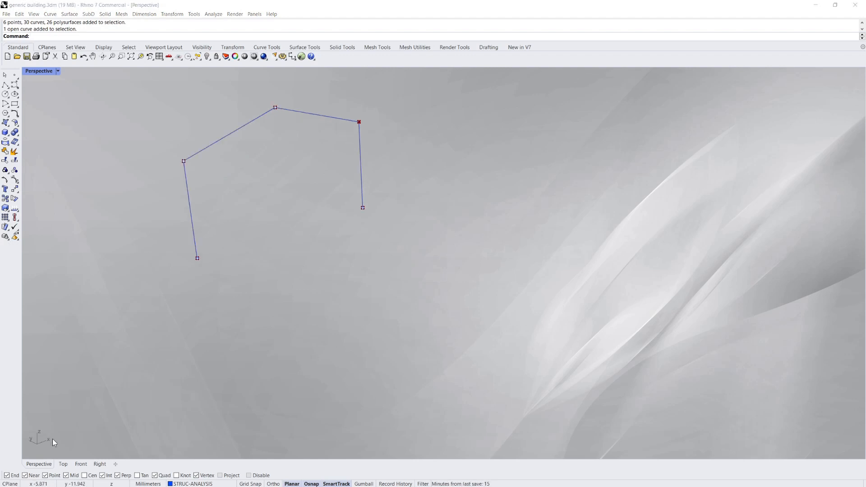
Switch the viewport to Top then Front, and open the SP Titleblock cluster options.
{"action": "left_click", "coordinate": [63, 464]}
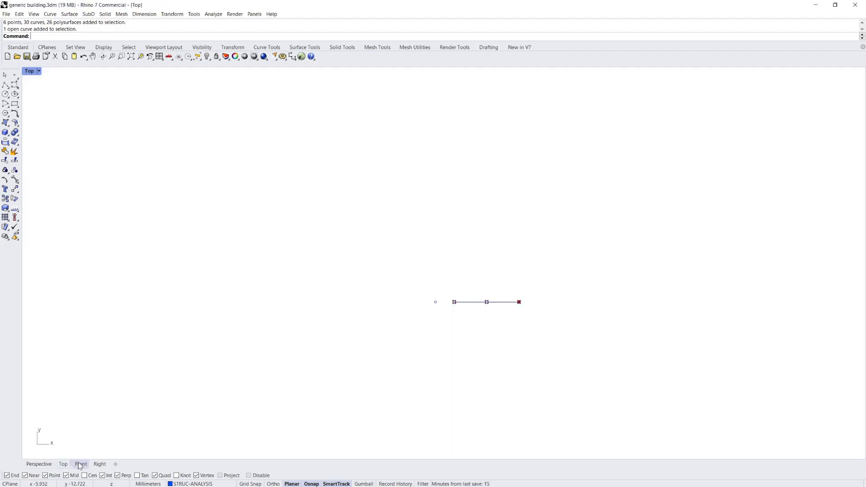
{"action": "left_click", "coordinate": [80, 464]}
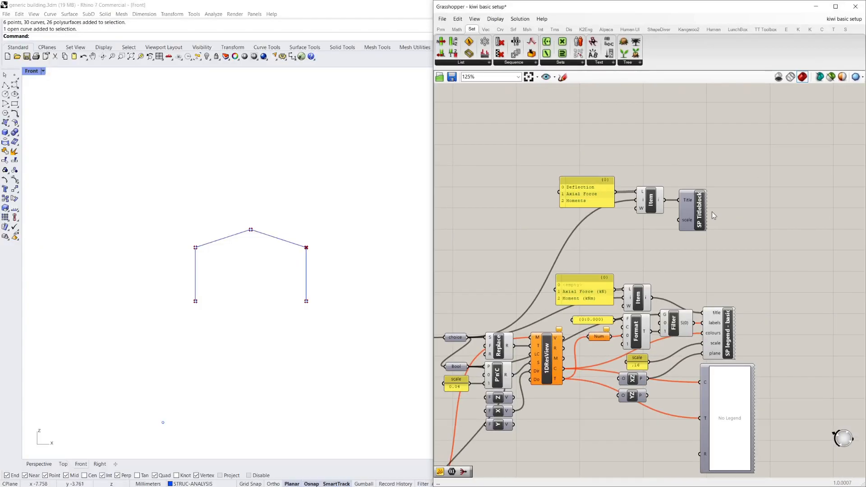
{"action": "right_click", "coordinate": [693, 209]}
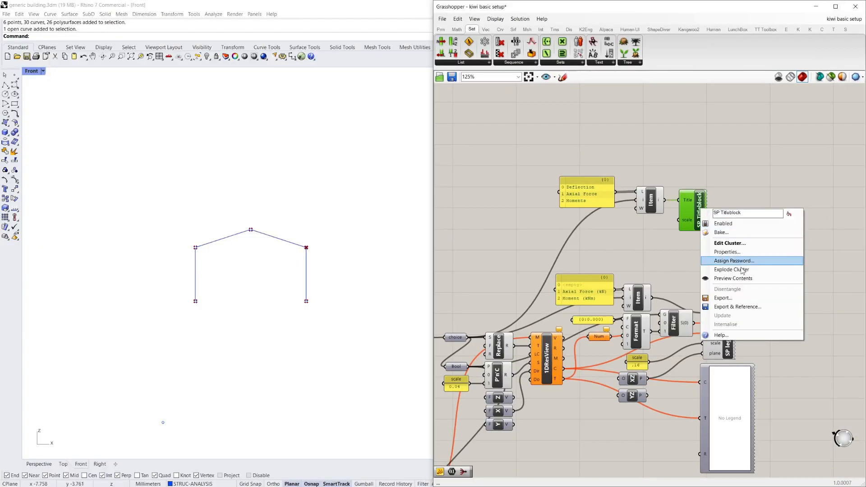
{"action": "mouse_move", "coordinate": [737, 306]}
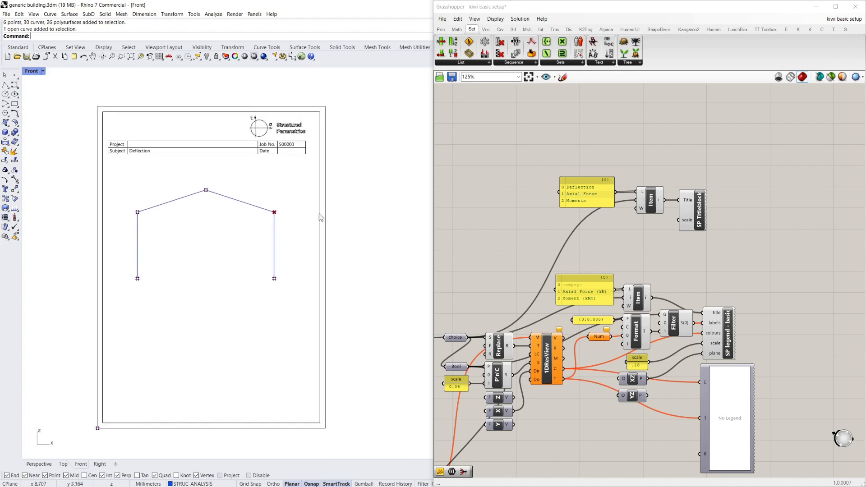
{"action": "mouse_move", "coordinate": [265, 180]}
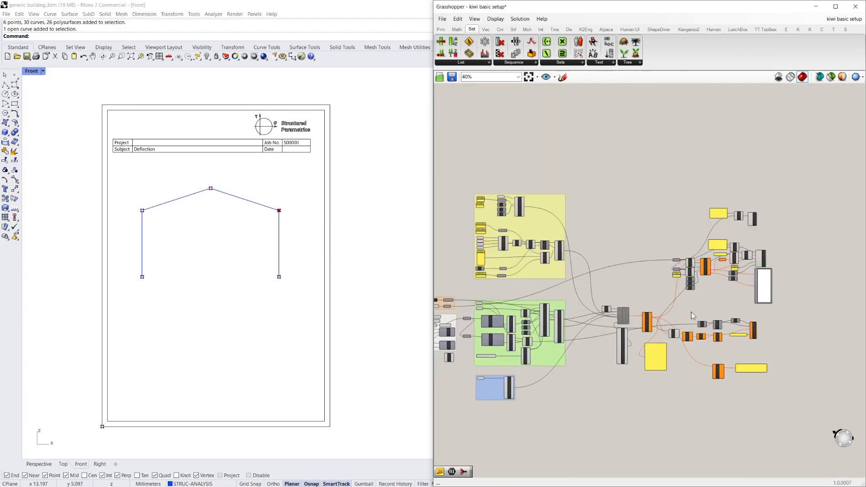
{"action": "scroll", "scroll_direction": "down", "scroll_amount": 3}
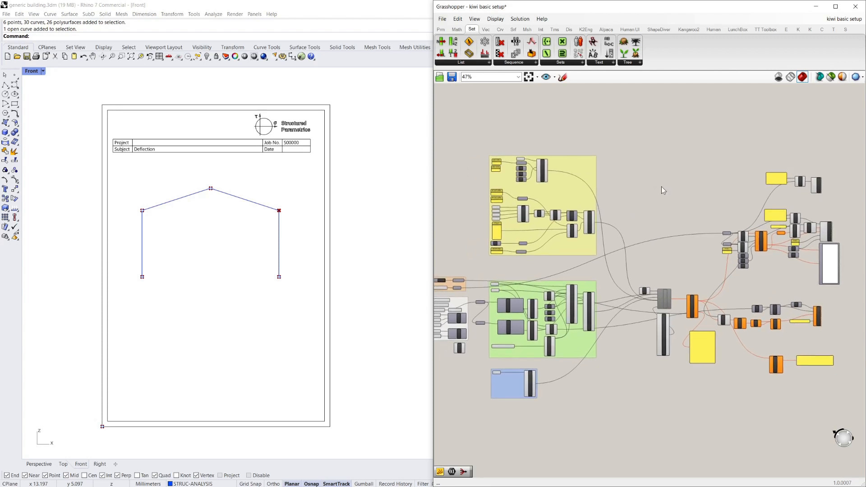
{"action": "scroll", "scroll_direction": "down", "scroll_amount": 3}
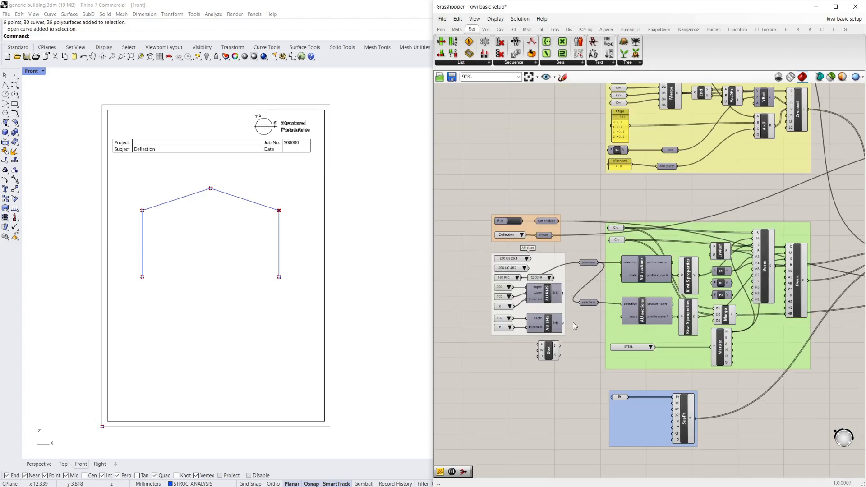
{"action": "mouse_move", "coordinate": [465, 263]}
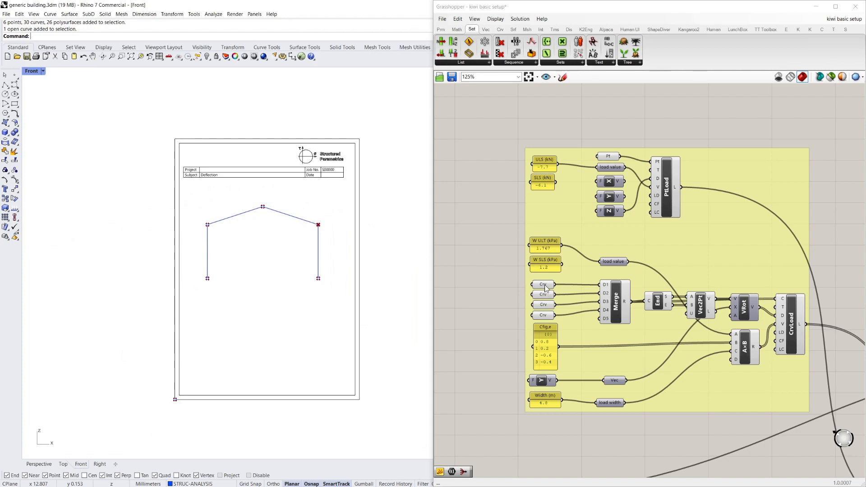
Preview the curve input's frame member and the SupPt support points at both column bases.
{"action": "left_click", "coordinate": [543, 304]}
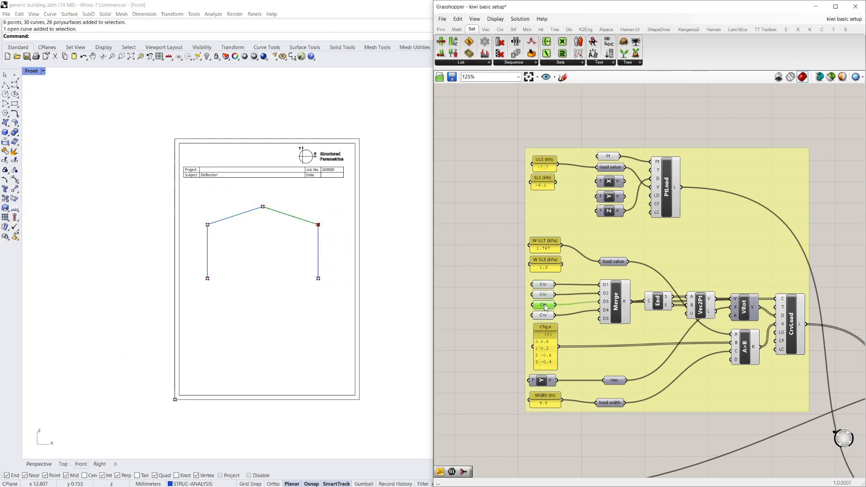
{"action": "scroll", "scroll_direction": "down", "scroll_amount": 3}
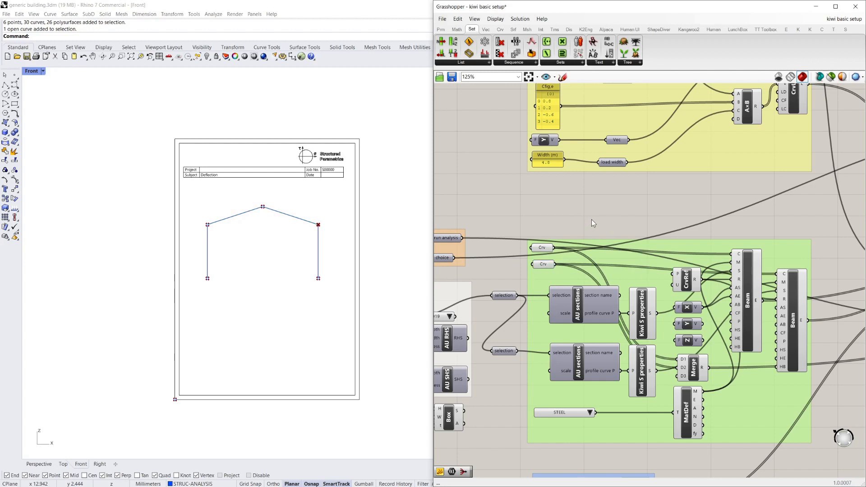
{"action": "scroll", "scroll_direction": "down", "scroll_amount": 3}
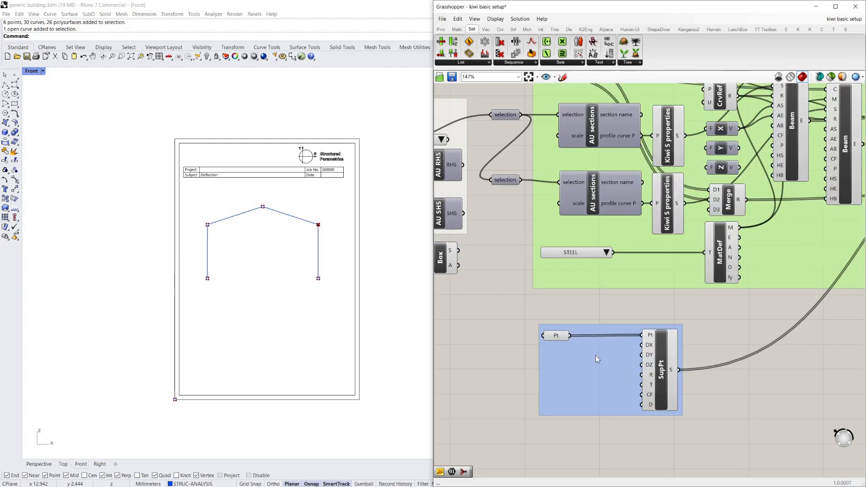
{"action": "left_click", "coordinate": [557, 335]}
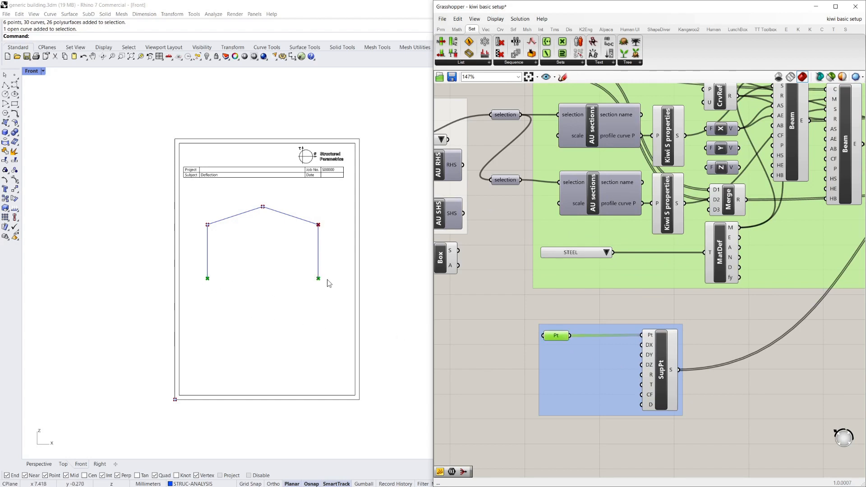
{"action": "scroll", "scroll_direction": "down", "scroll_amount": 3}
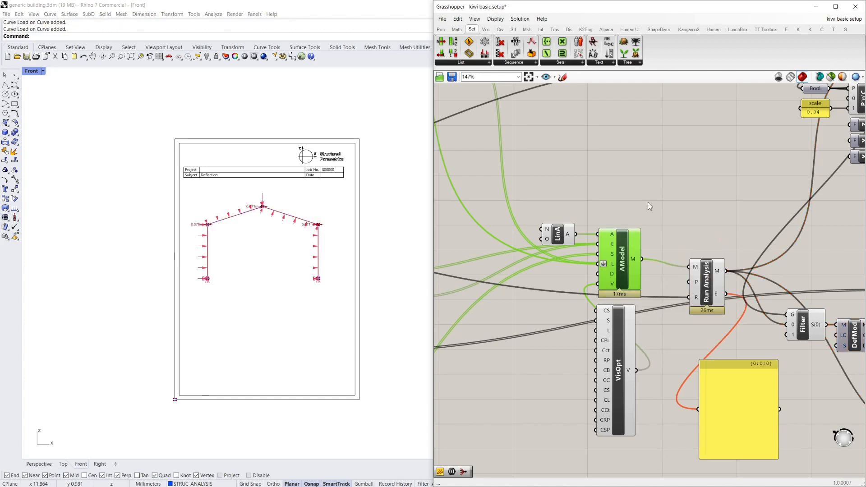
Scroll the Grasshopper canvas to the AModel and Run Analysis components.
{"action": "scroll", "scroll_direction": "down", "scroll_amount": 3}
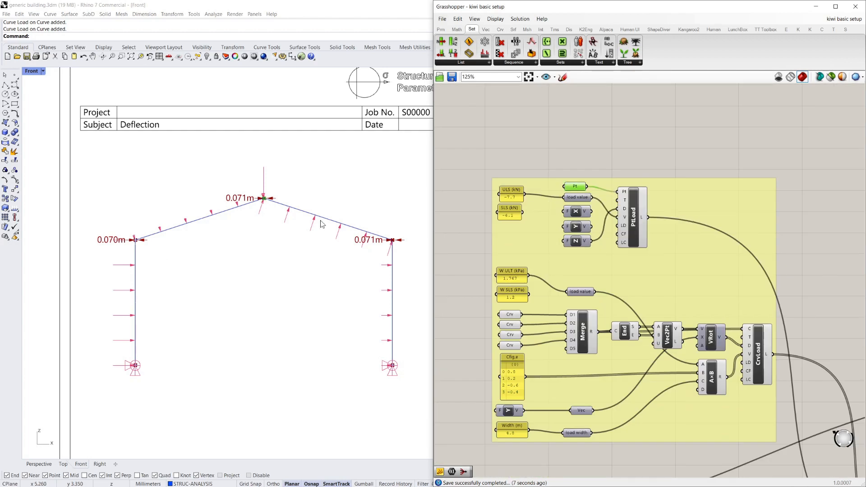
{"action": "mouse_move", "coordinate": [588, 153]}
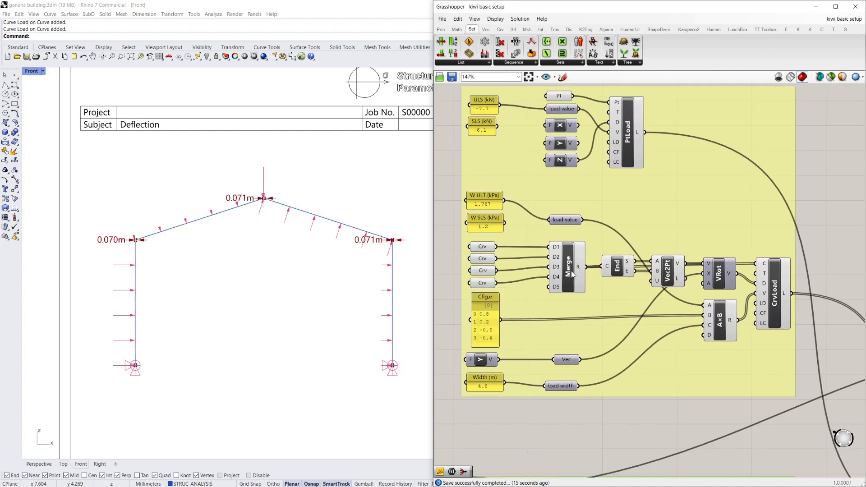
{"action": "left_click", "coordinate": [482, 247]}
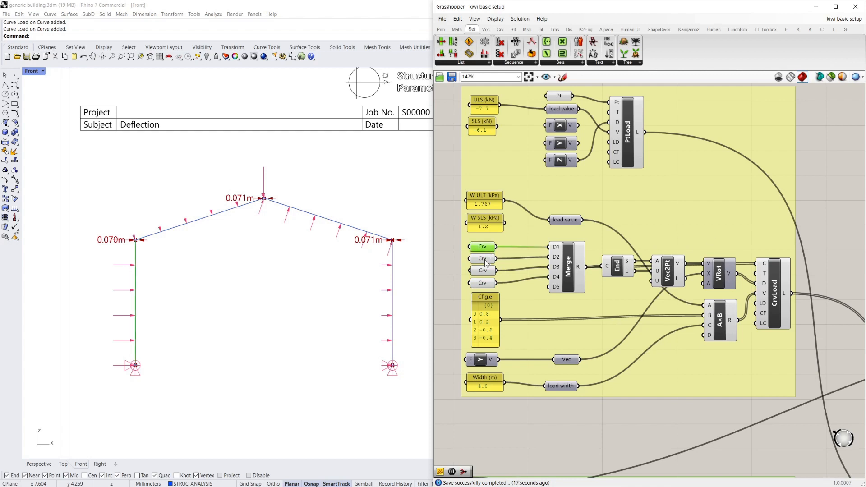
{"action": "mouse_move", "coordinate": [602, 261]}
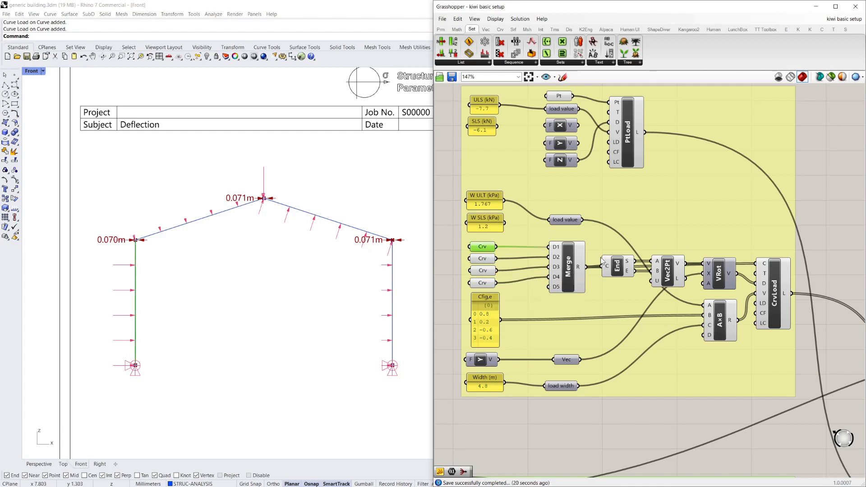
{"action": "left_click", "coordinate": [485, 322]}
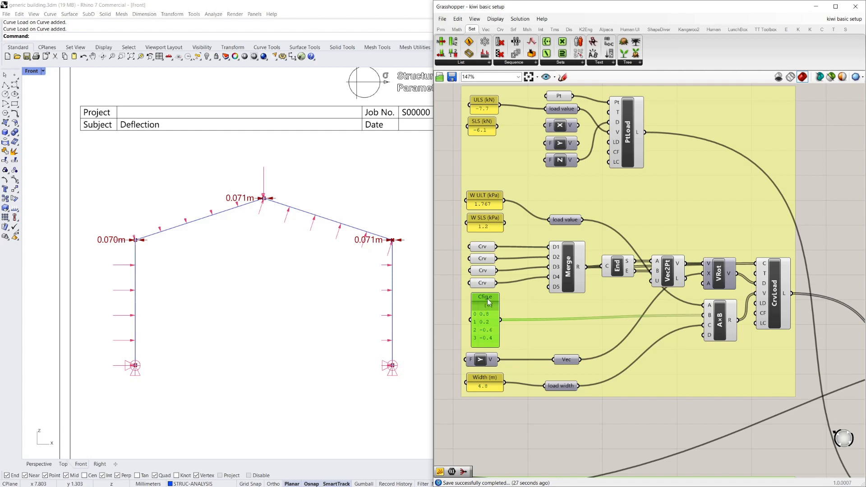
{"action": "mouse_move", "coordinate": [491, 305]}
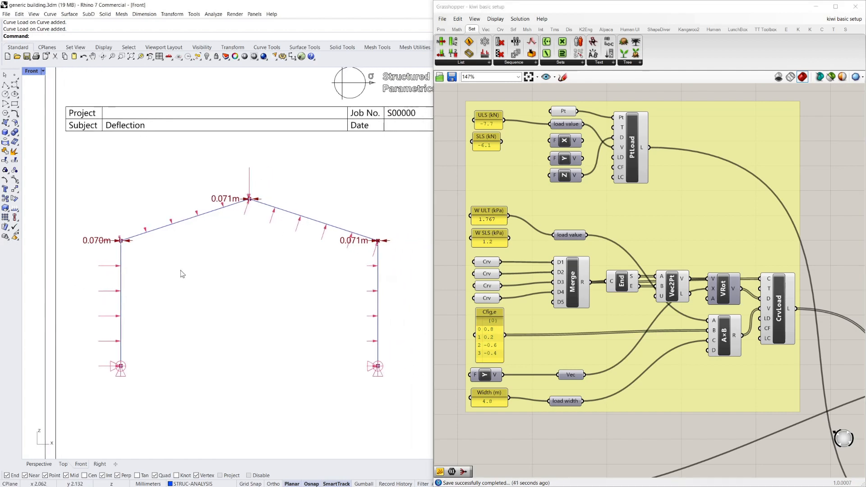
{"action": "mouse_move", "coordinate": [493, 369]}
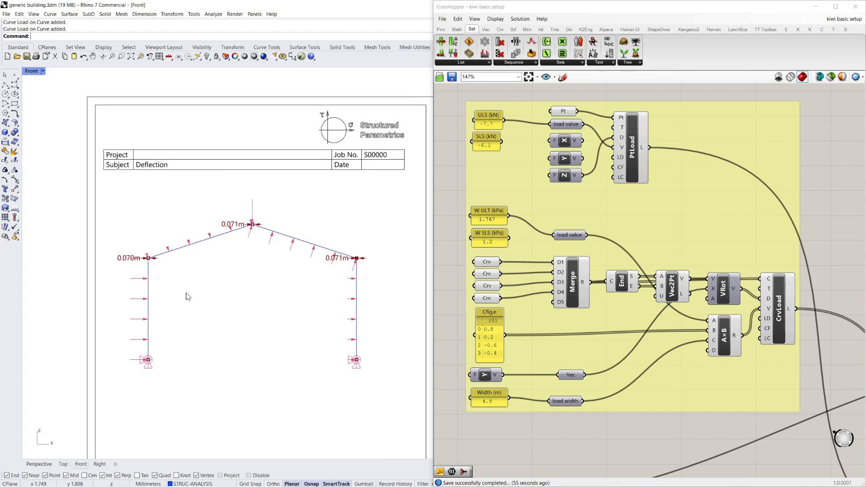
{"action": "mouse_move", "coordinate": [121, 314]}
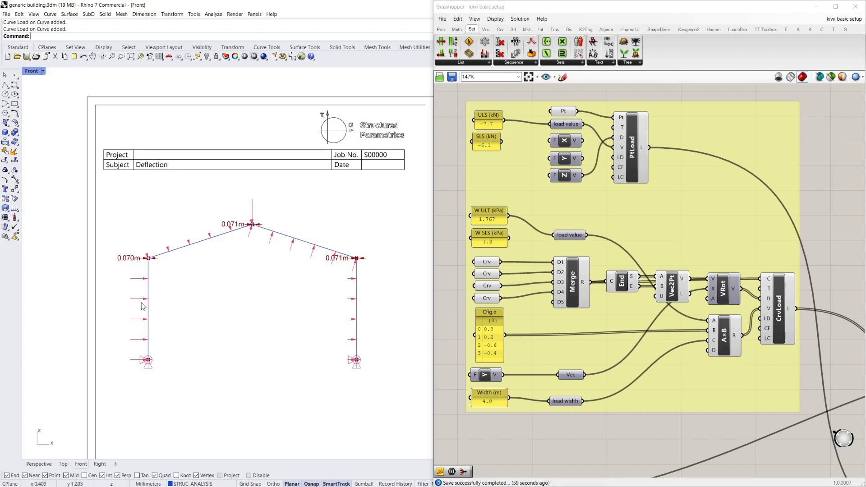
{"action": "mouse_move", "coordinate": [71, 305]}
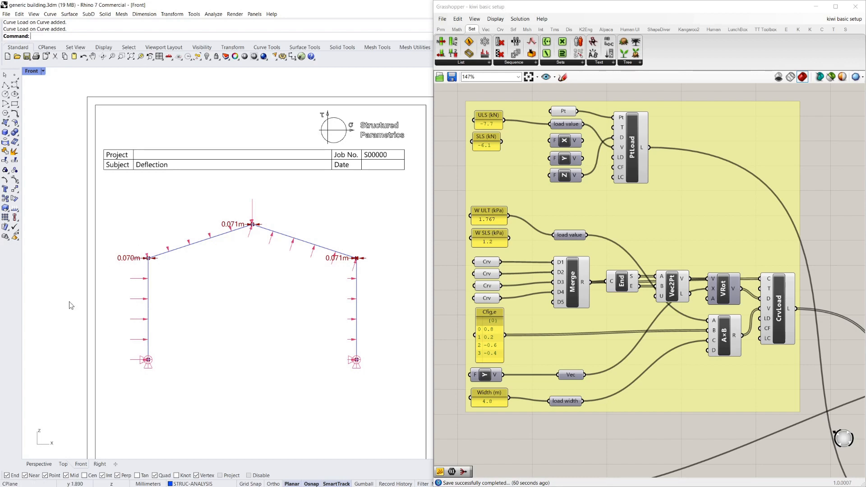
{"action": "mouse_move", "coordinate": [206, 243]}
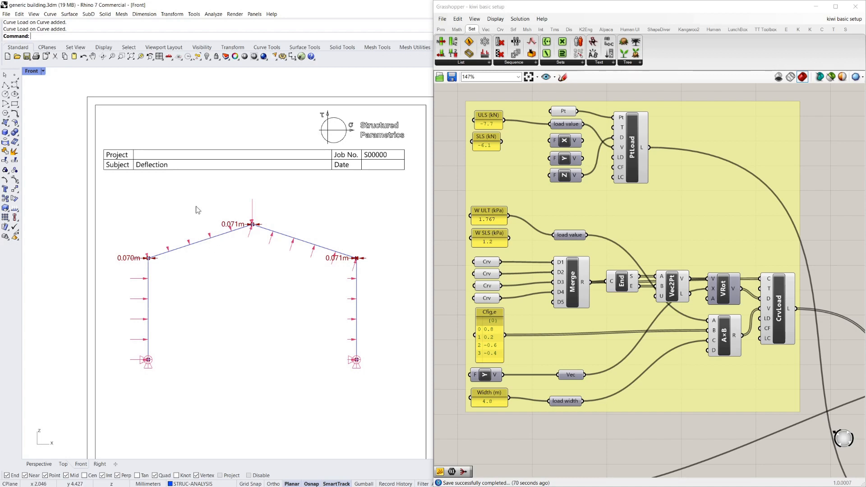
{"action": "mouse_move", "coordinate": [193, 244]}
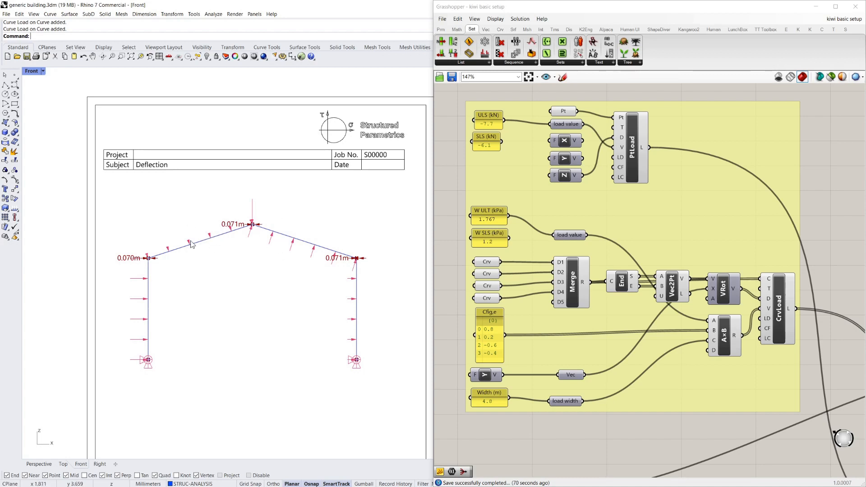
{"action": "mouse_move", "coordinate": [283, 230]}
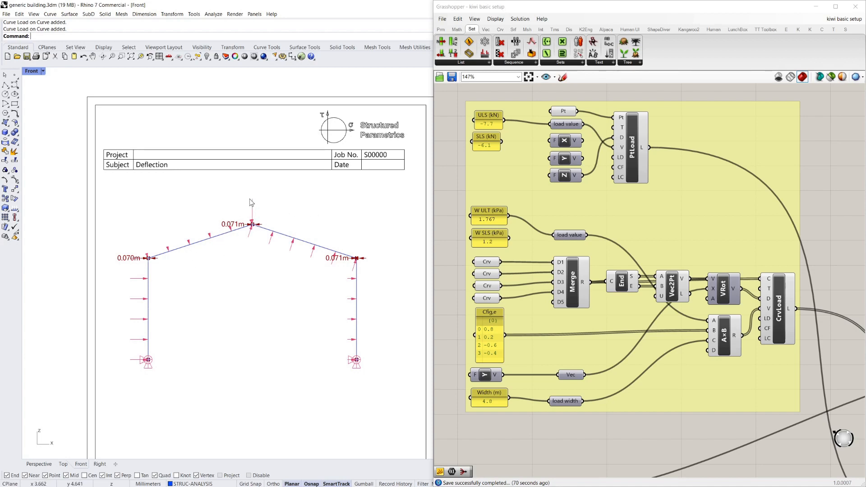
{"action": "mouse_move", "coordinate": [342, 232]}
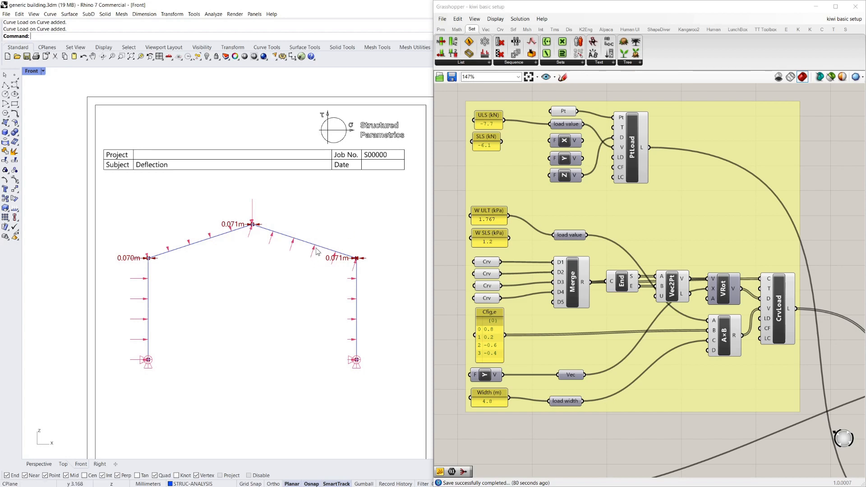
{"action": "mouse_move", "coordinate": [329, 222]}
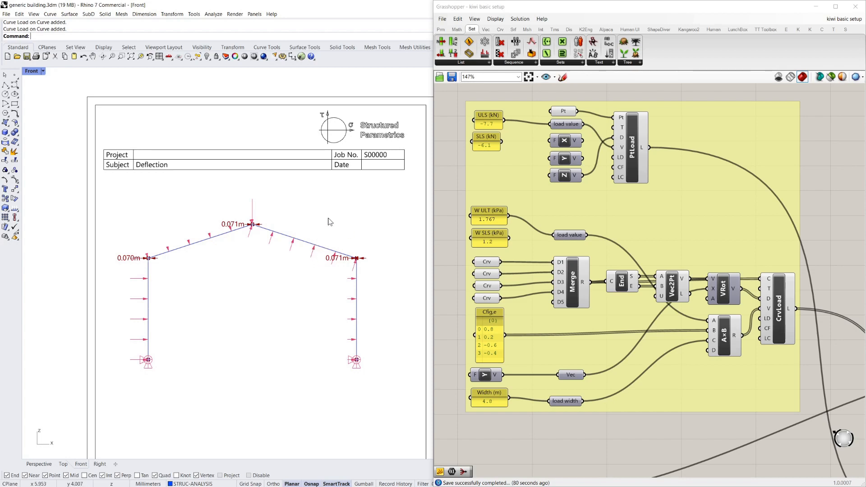
{"action": "mouse_move", "coordinate": [391, 271]}
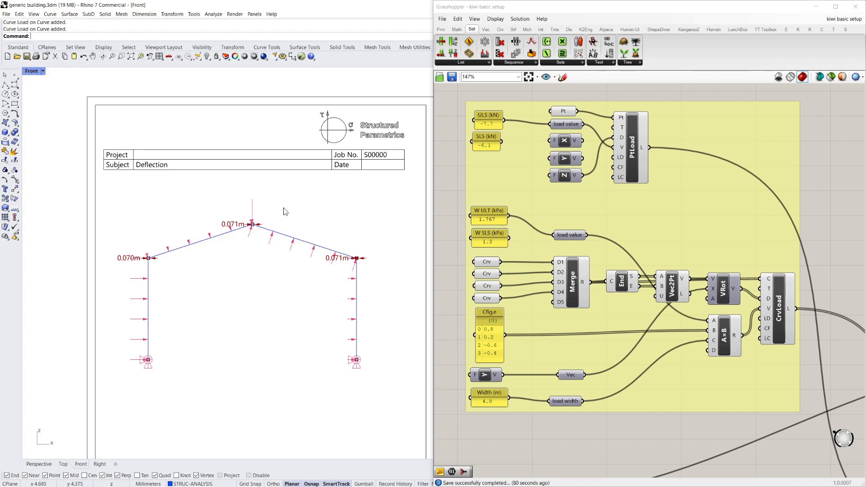
{"action": "mouse_move", "coordinate": [370, 311]}
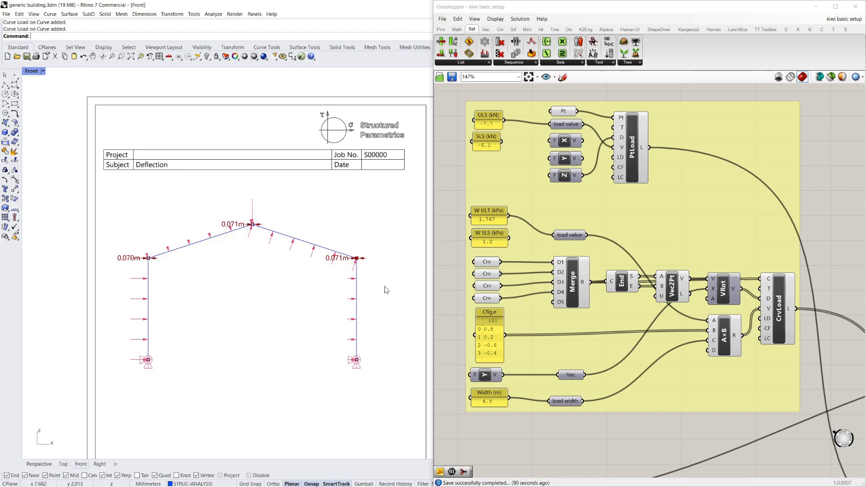
{"action": "mouse_move", "coordinate": [378, 300]}
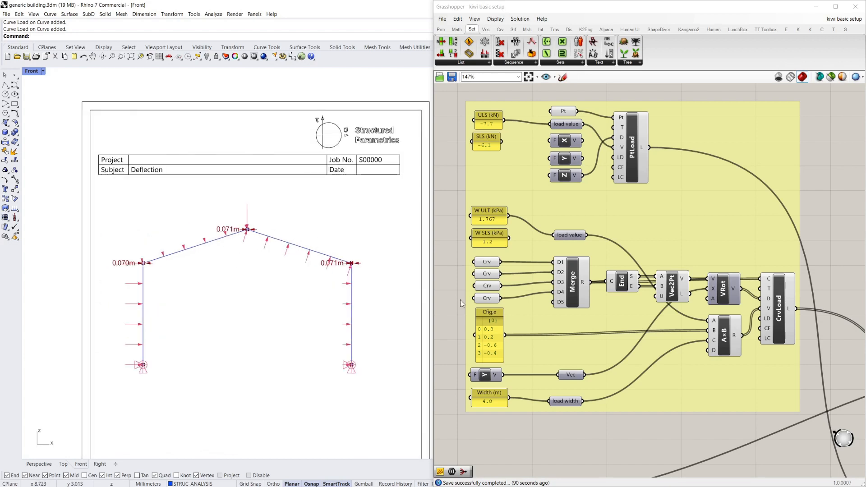
{"action": "left_click", "coordinate": [489, 312]}
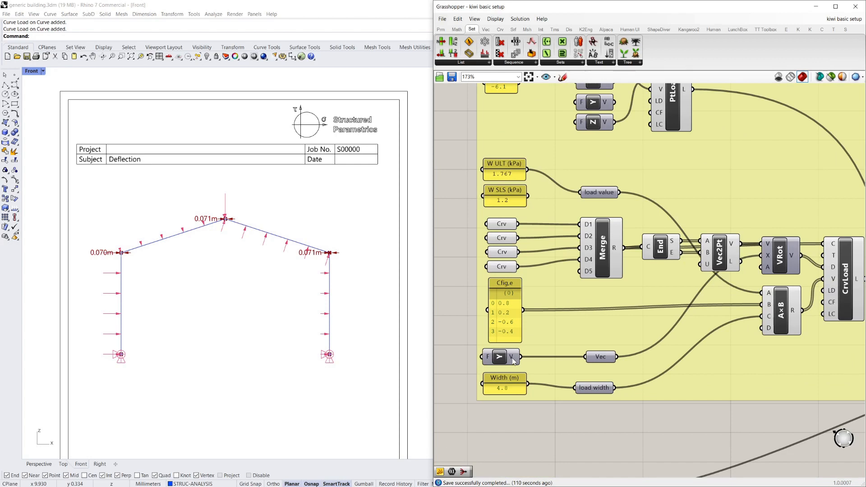
{"action": "scroll", "scroll_direction": "down", "scroll_amount": 3}
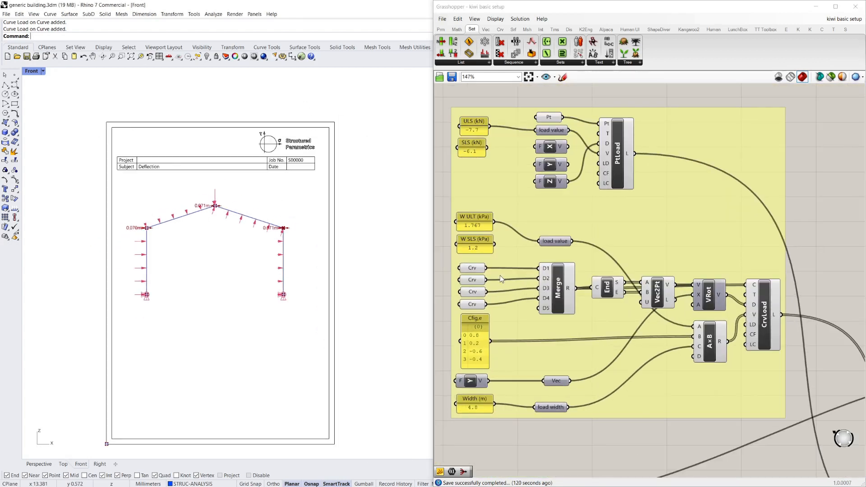
{"action": "scroll", "scroll_direction": "down", "scroll_amount": 3}
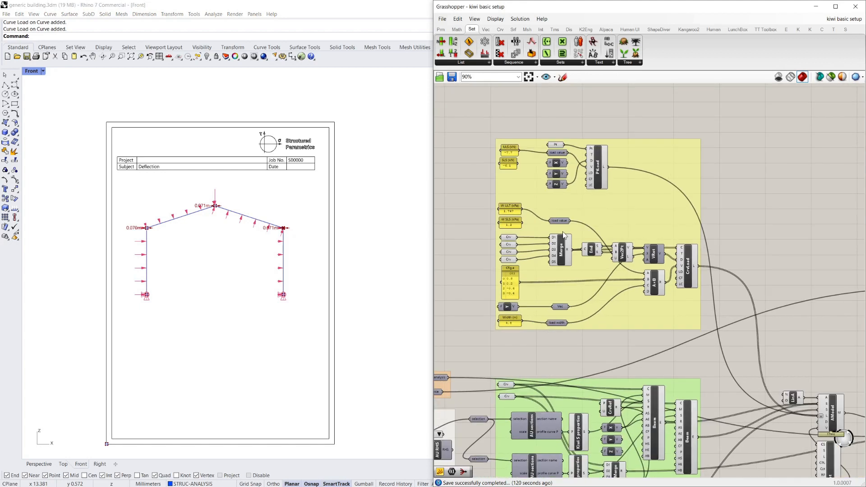
{"action": "scroll", "scroll_direction": "up", "scroll_amount": 3}
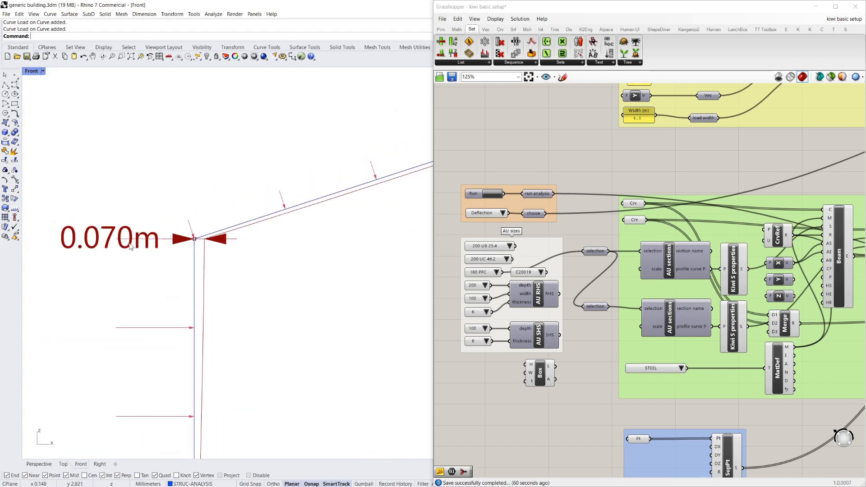
{"action": "mouse_move", "coordinate": [114, 243]}
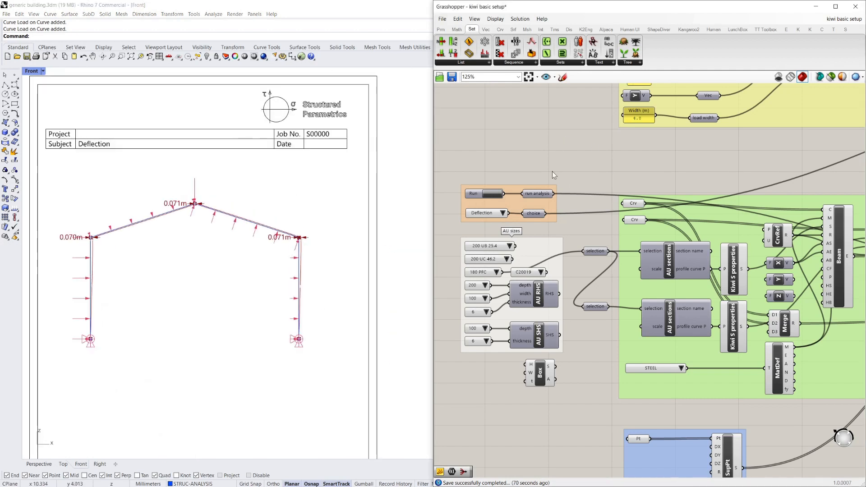
{"action": "mouse_move", "coordinate": [596, 184]}
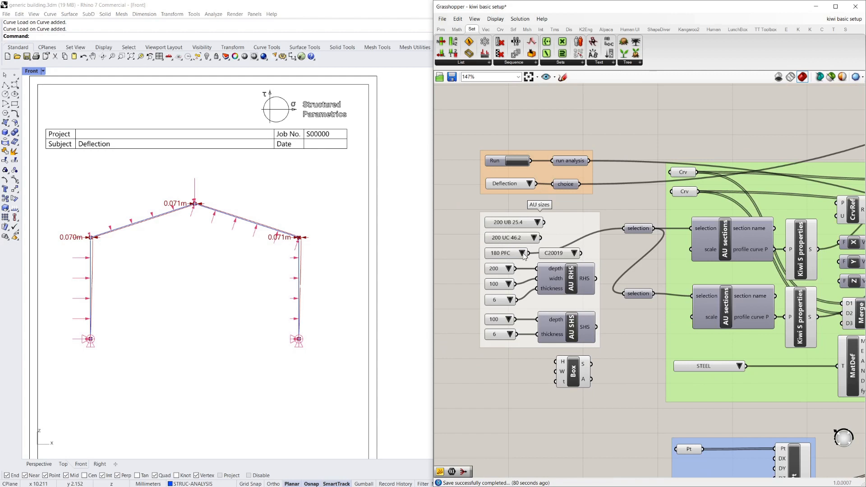
Set the PFC value list to 75 PFC and rerun the Kiwi3D analysis.
{"action": "left_click", "coordinate": [638, 228]}
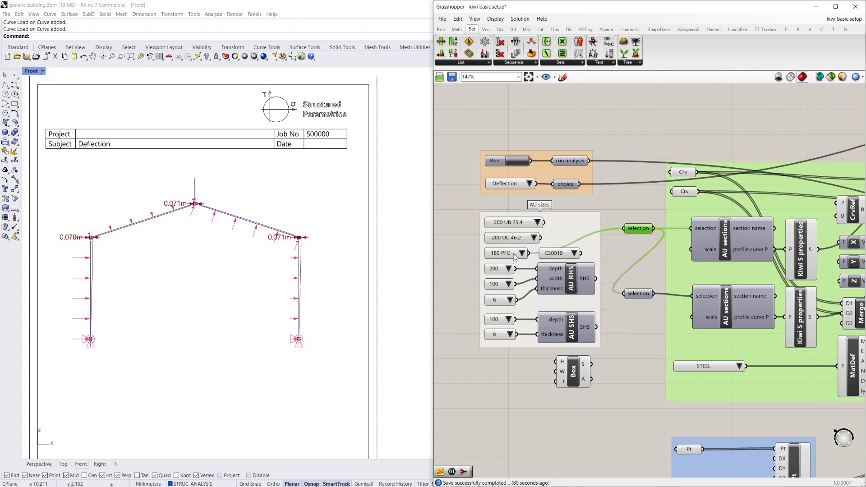
{"action": "left_click", "coordinate": [522, 253]}
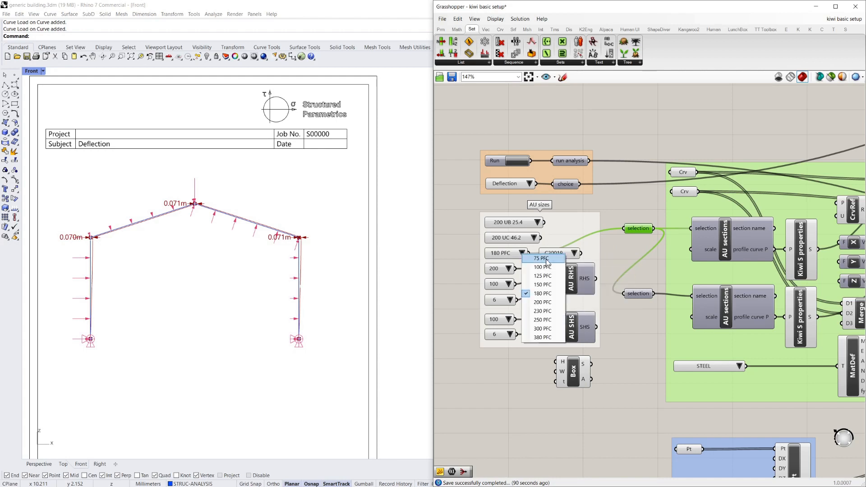
{"action": "left_click", "coordinate": [542, 259]}
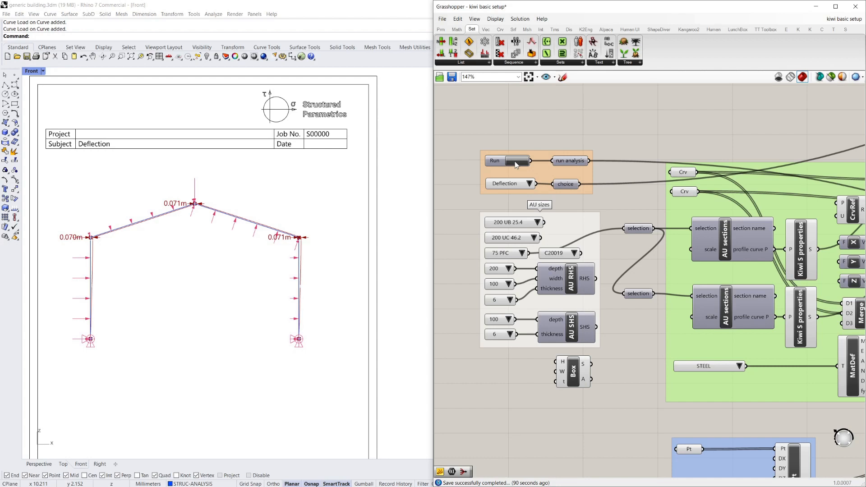
{"action": "left_click", "coordinate": [519, 160]}
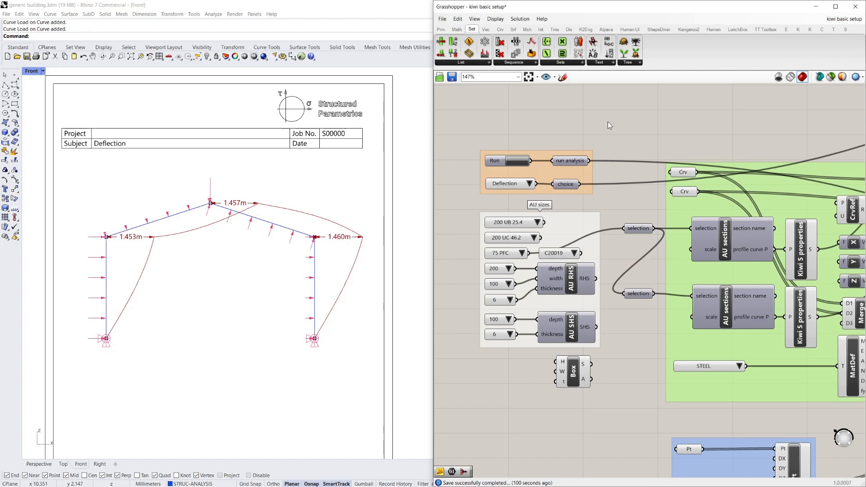
{"action": "scroll", "scroll_direction": "down", "scroll_amount": 3}
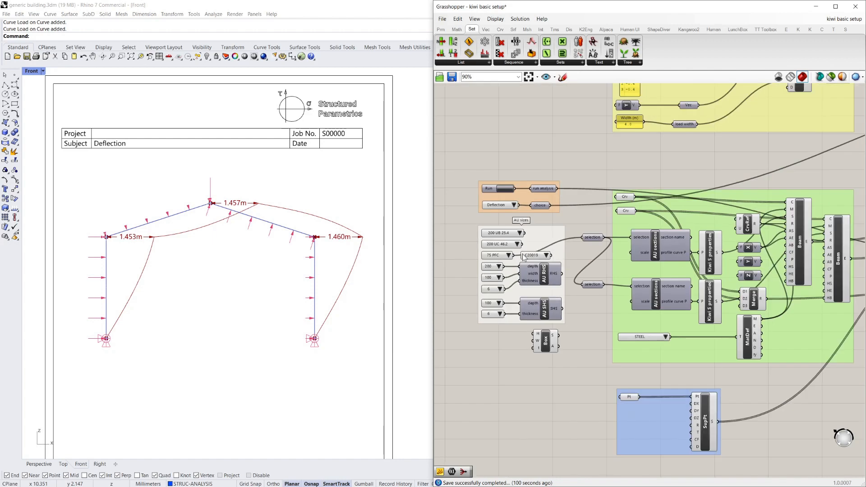
Change the PFC channel to 125 PFC, leaving the UC column unchanged, and rerun.
{"action": "scroll", "scroll_direction": "down", "scroll_amount": 3}
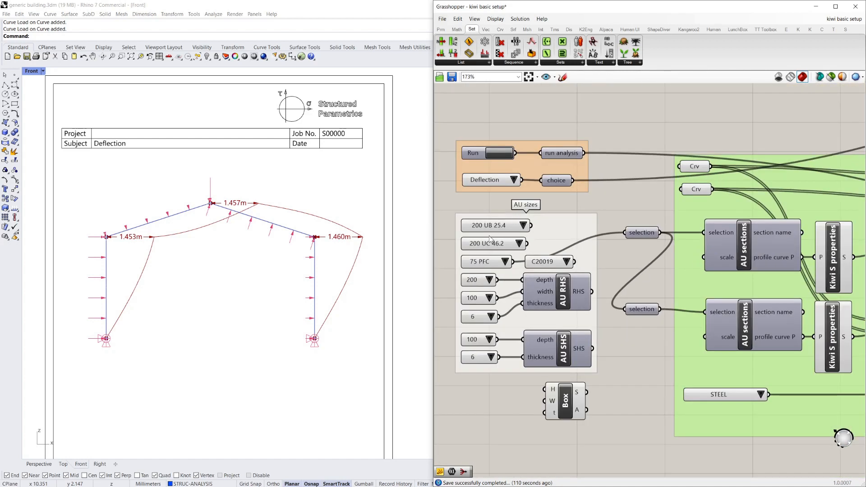
{"action": "left_click", "coordinate": [492, 225]}
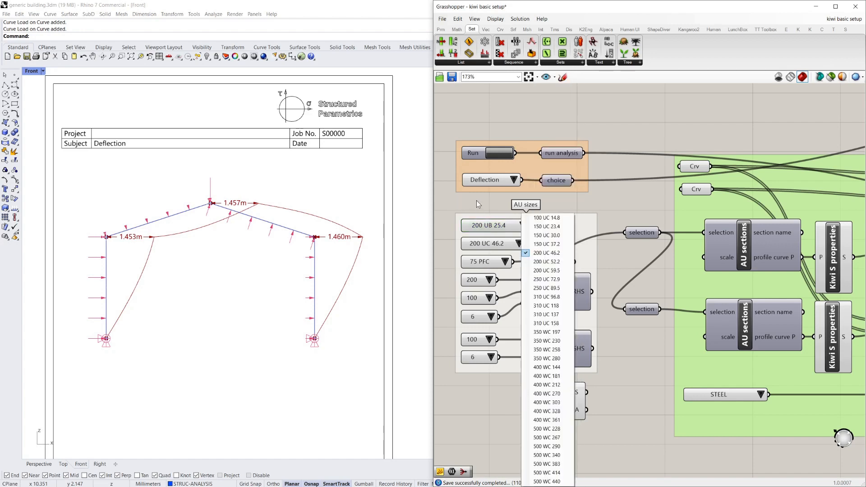
{"action": "left_click", "coordinate": [546, 252]}
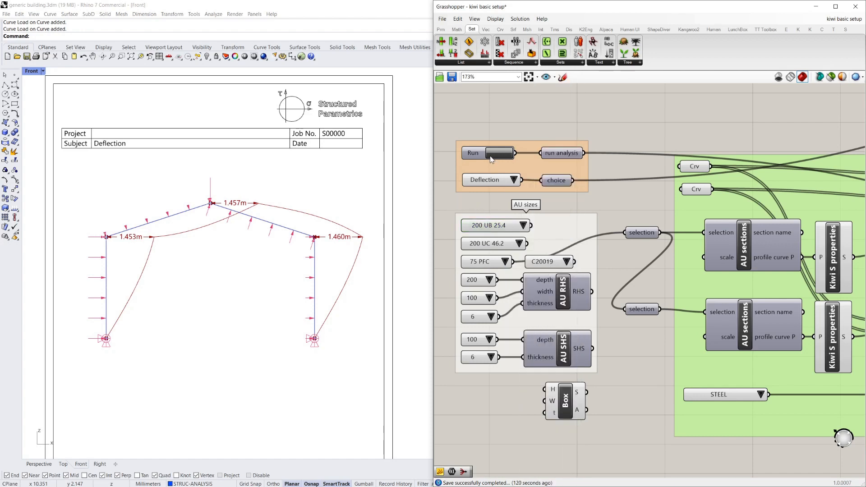
{"action": "left_click", "coordinate": [484, 261]}
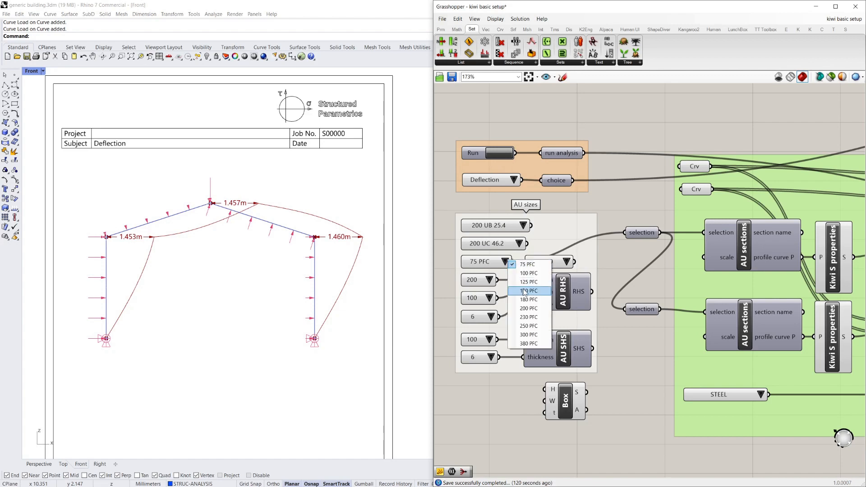
{"action": "left_click", "coordinate": [529, 282]}
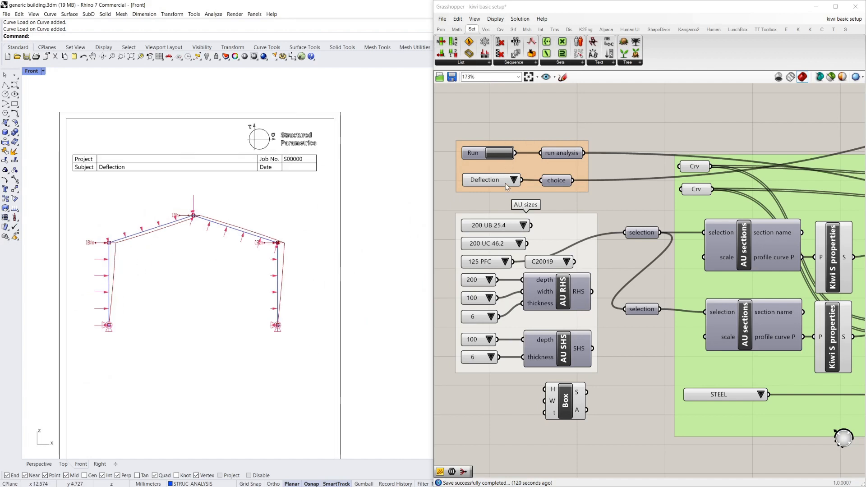
{"action": "mouse_move", "coordinate": [533, 226]}
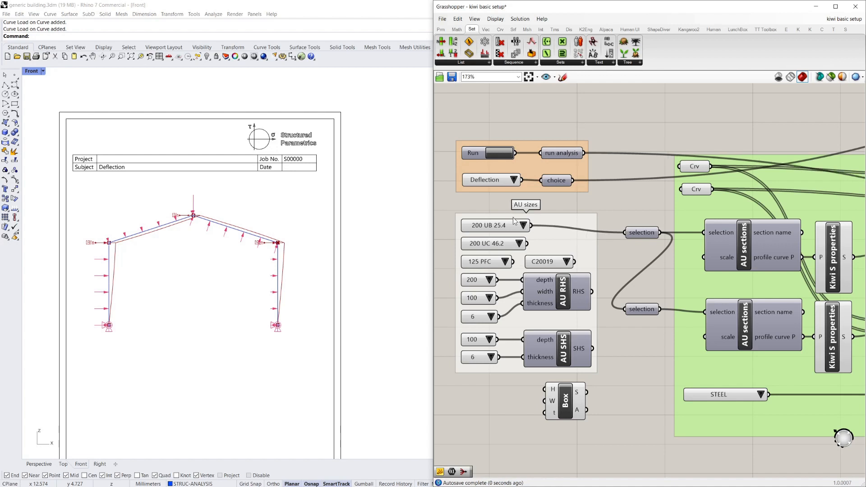
{"action": "left_click", "coordinate": [501, 153]}
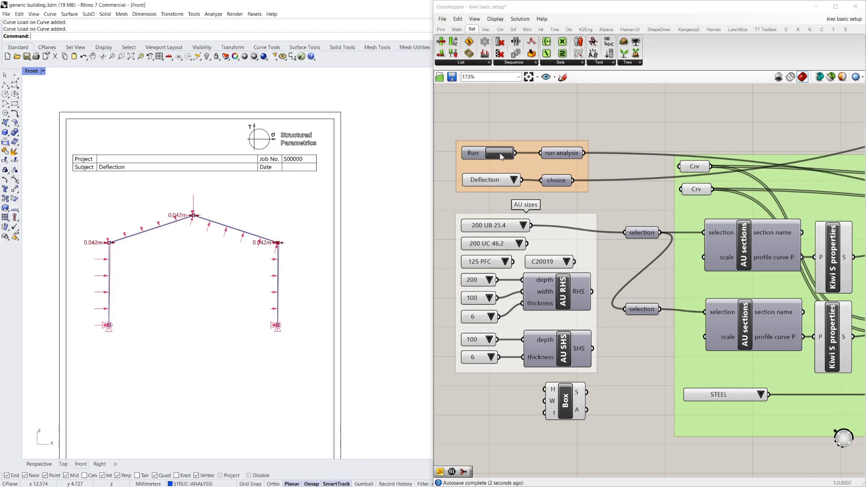
Switch the beam to 200 UB 18.2, rerun, and inspect the canvas.
{"action": "left_click", "coordinate": [511, 226]}
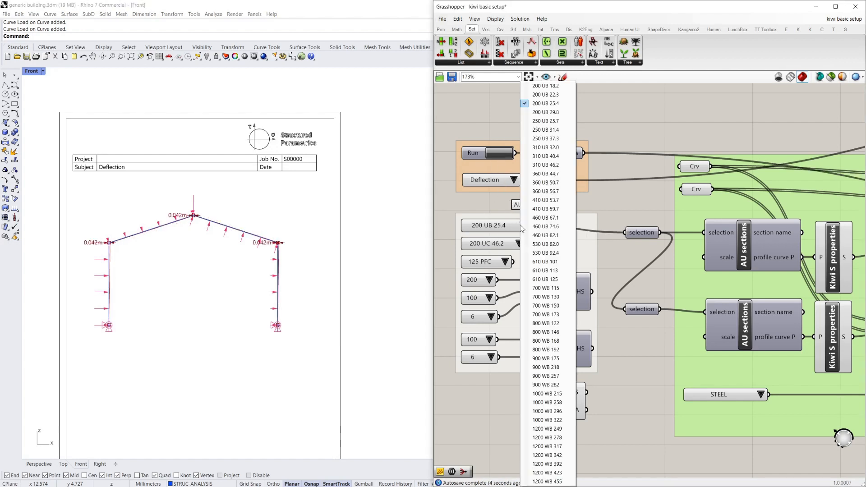
{"action": "left_click", "coordinate": [545, 86]}
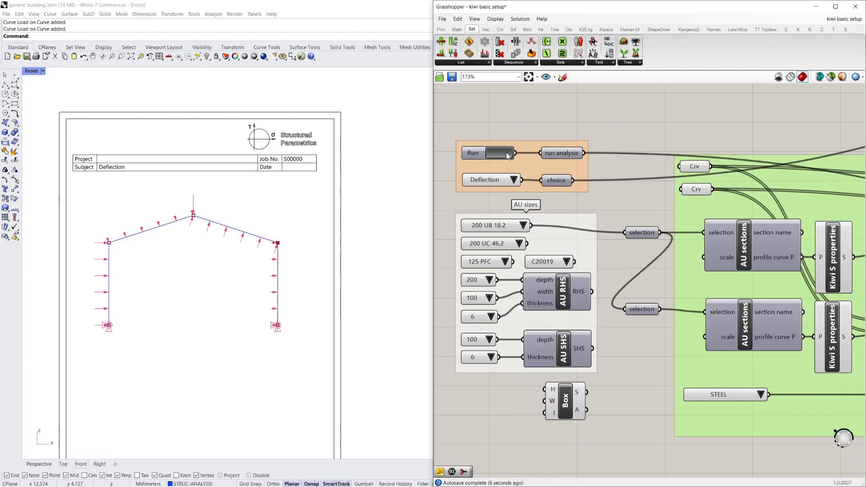
{"action": "left_click", "coordinate": [497, 153]}
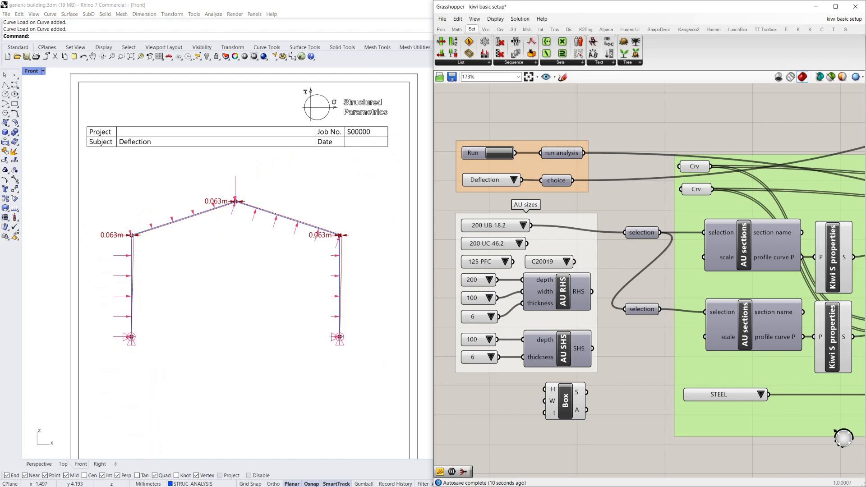
{"action": "scroll", "scroll_direction": "down", "scroll_amount": 3}
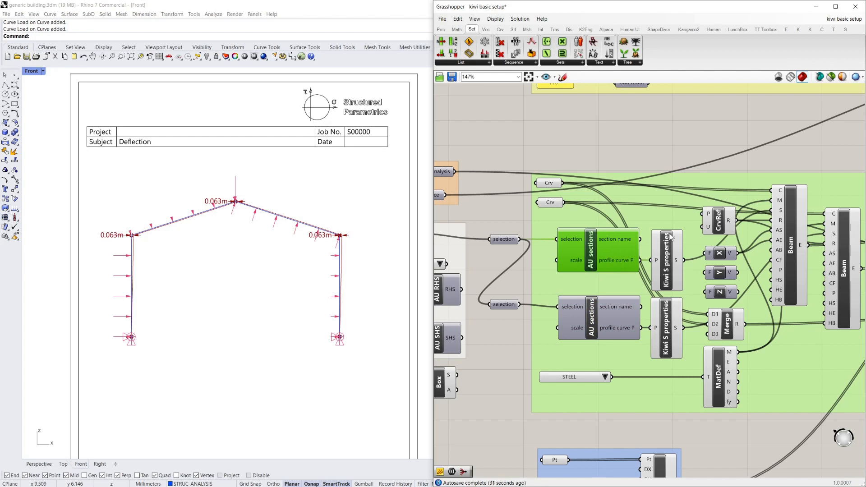
{"action": "scroll", "scroll_direction": "down", "scroll_amount": 3}
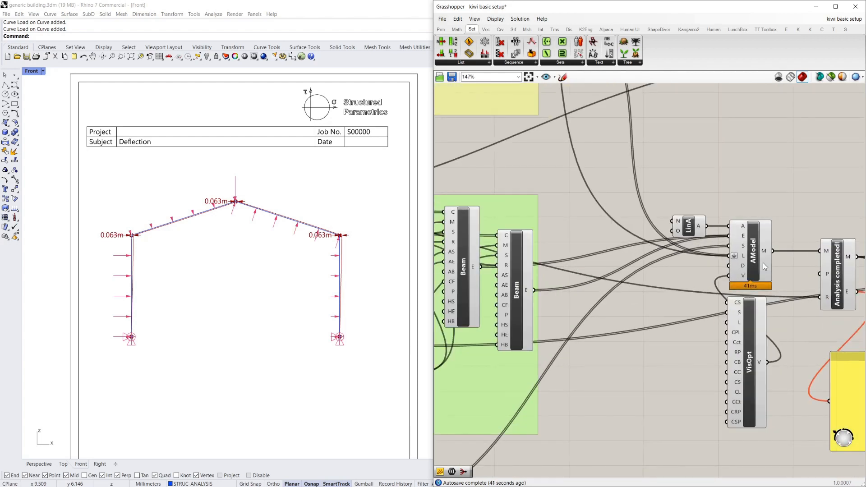
{"action": "scroll", "scroll_direction": "down", "scroll_amount": 3}
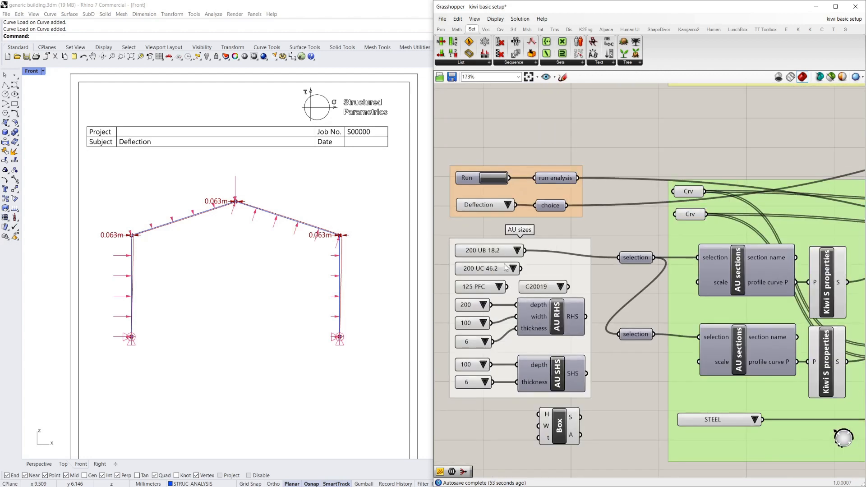
{"action": "scroll", "scroll_direction": "down", "scroll_amount": 3}
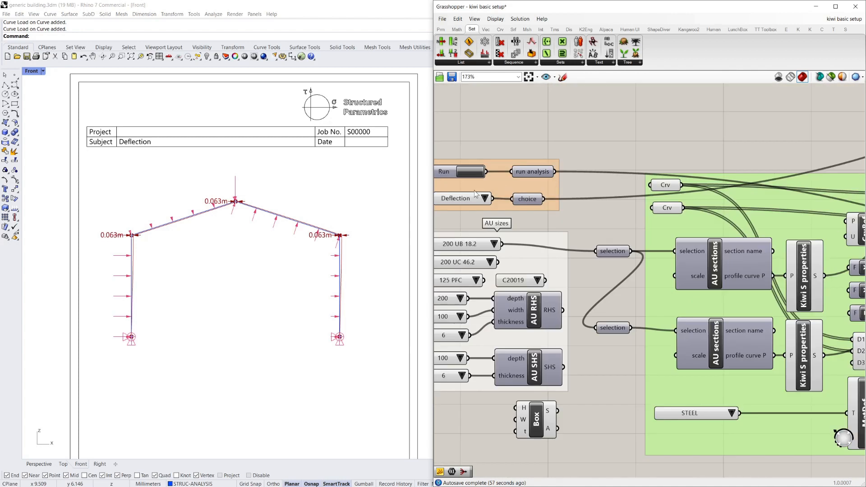
{"action": "scroll", "scroll_direction": "down", "scroll_amount": 3}
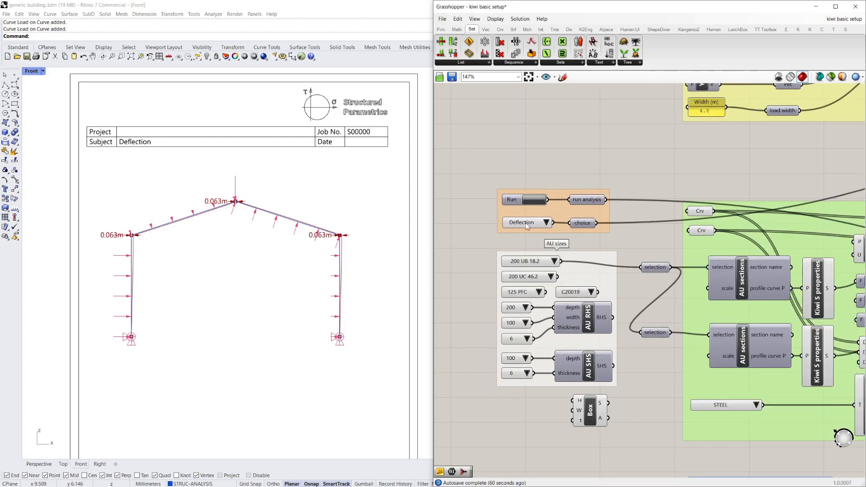
{"action": "scroll", "scroll_direction": "up", "scroll_amount": 3}
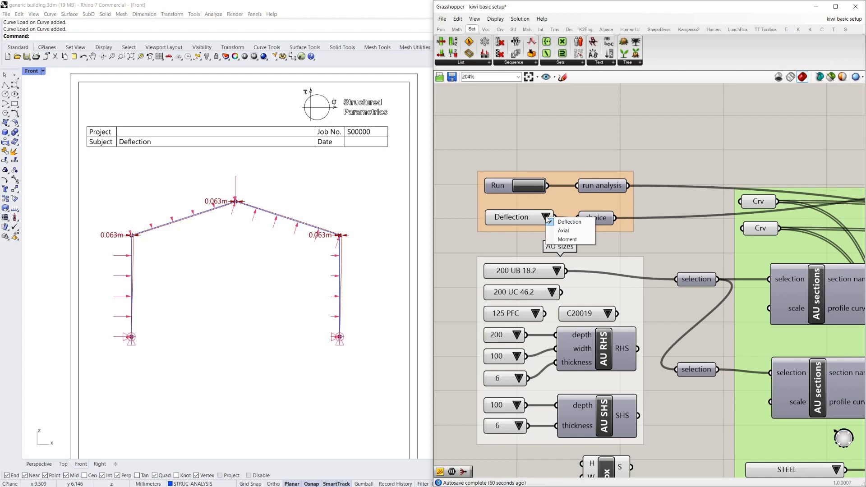
{"action": "mouse_move", "coordinate": [610, 134]}
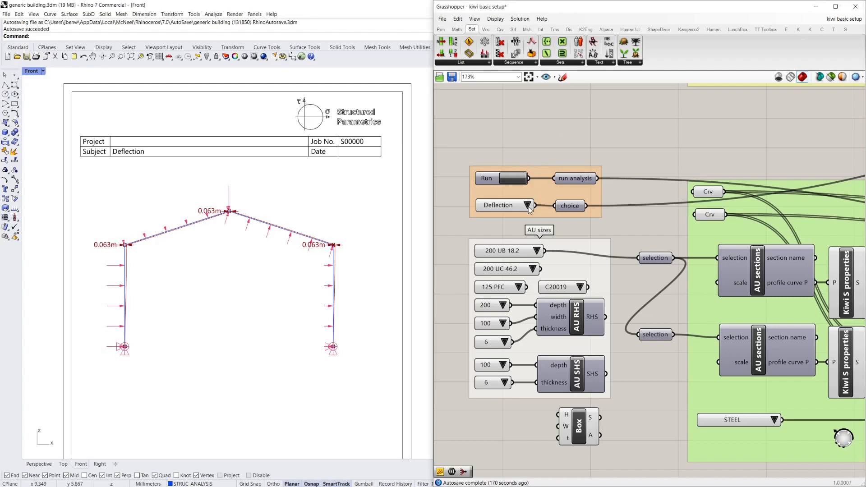
Cycle the result type through Axial, Moment, Deflection, Axial, ending on Moment.
{"action": "left_click", "coordinate": [503, 205]}
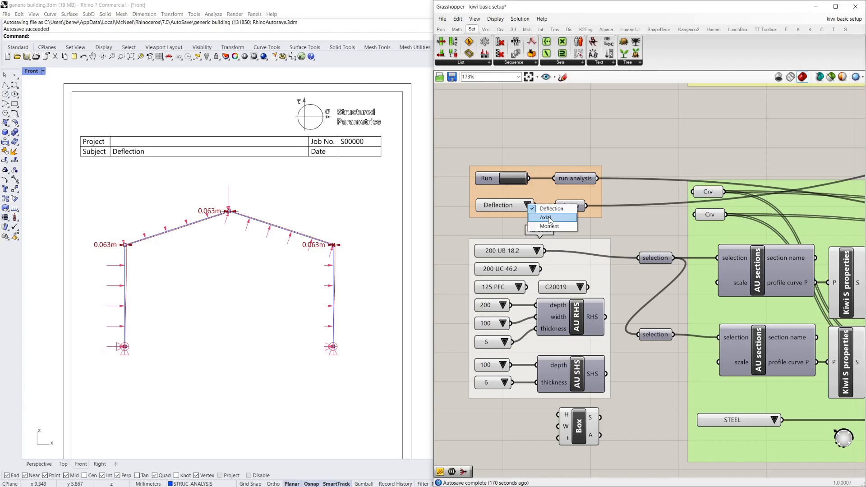
{"action": "left_click", "coordinate": [547, 217]}
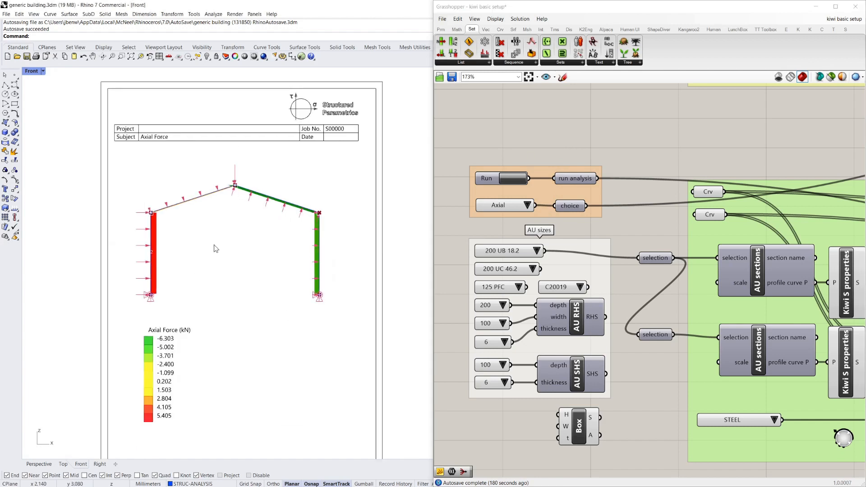
{"action": "left_click", "coordinate": [526, 205]}
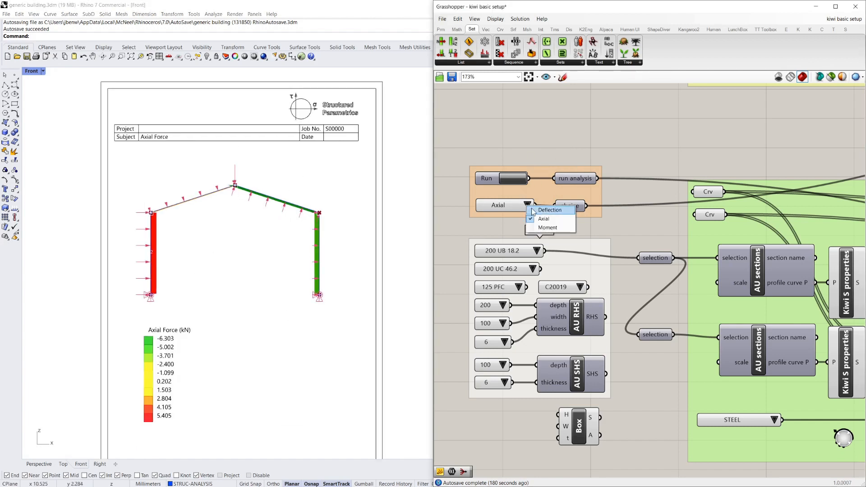
{"action": "left_click", "coordinate": [547, 227]}
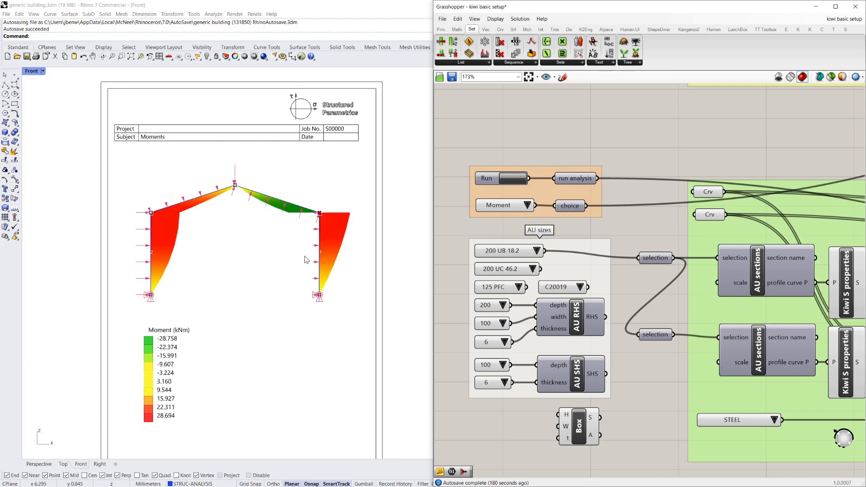
{"action": "left_click", "coordinate": [504, 205]}
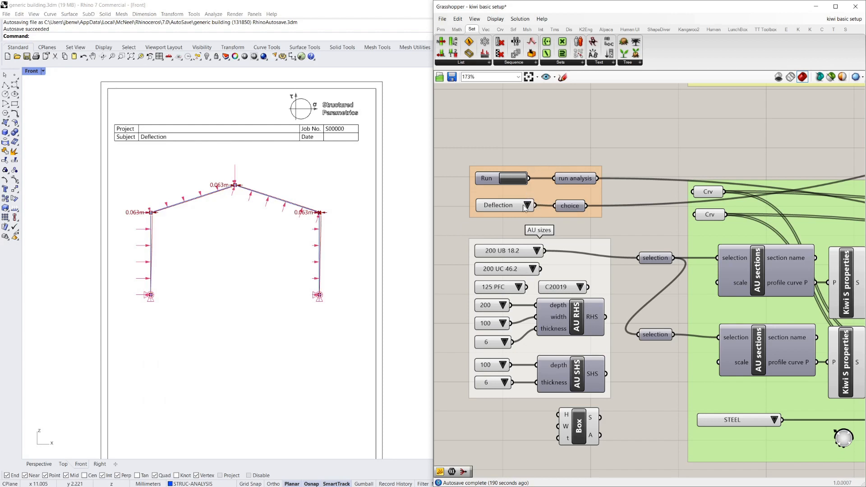
{"action": "left_click", "coordinate": [502, 204]}
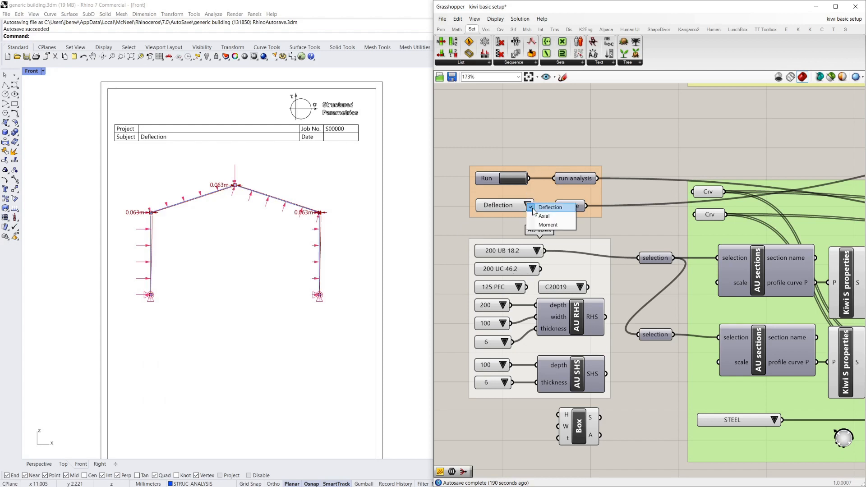
{"action": "left_click", "coordinate": [543, 216]}
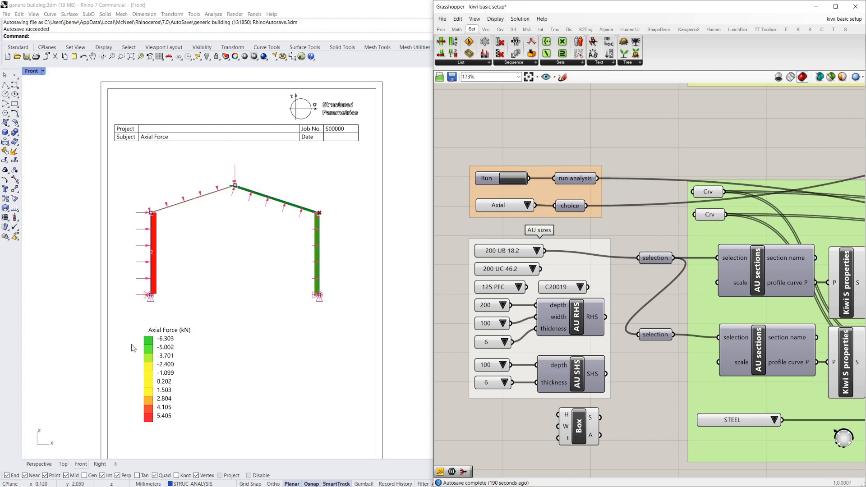
{"action": "left_click", "coordinate": [505, 205]}
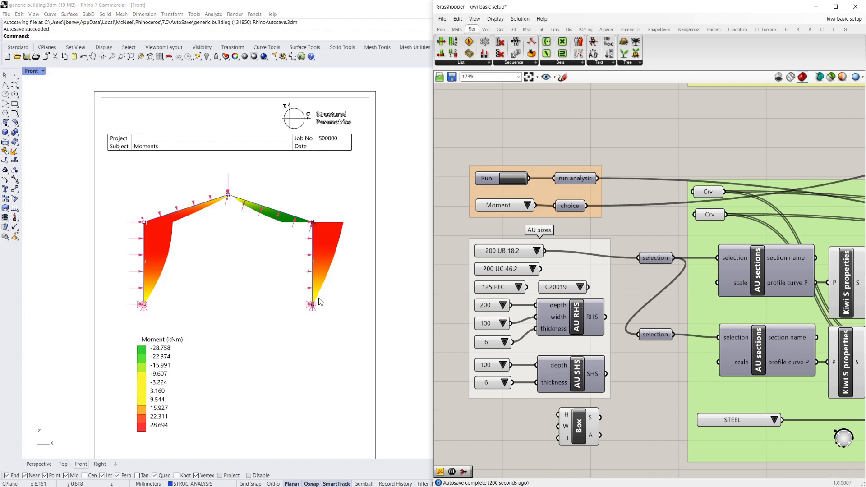
{"action": "mouse_move", "coordinate": [160, 351]}
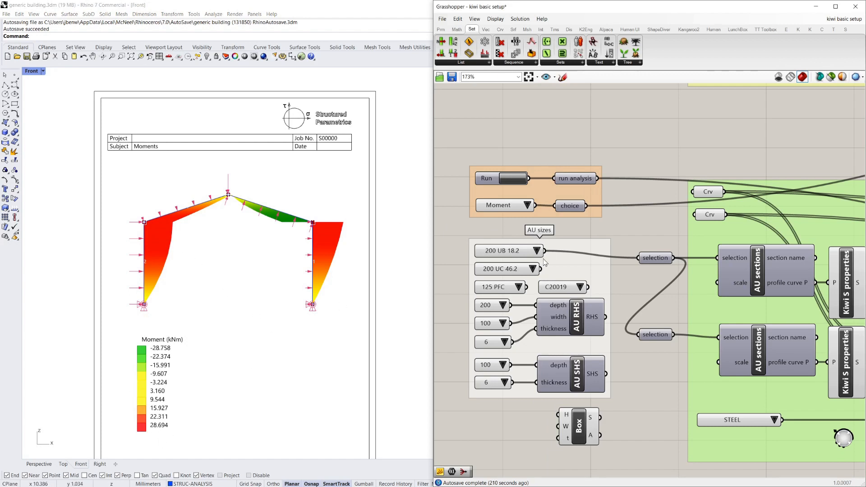
{"action": "scroll", "scroll_direction": "down", "scroll_amount": 3}
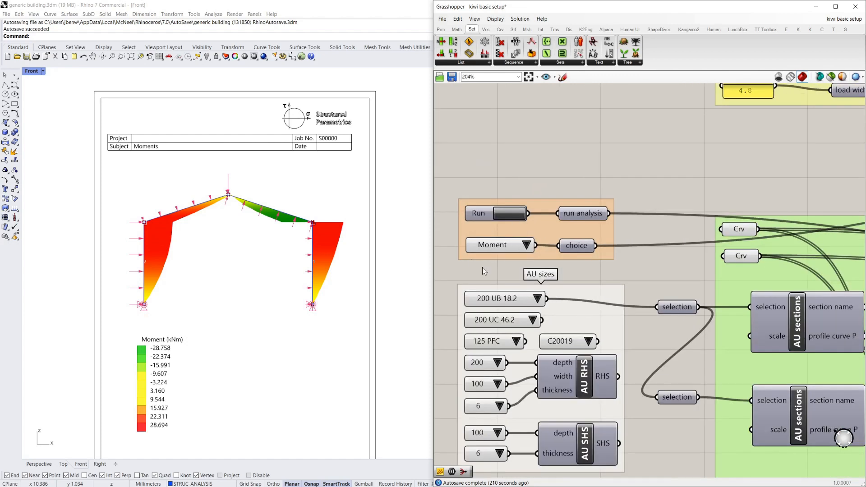
Choose Axial in the result type value list, showing axial forces of about −6.3 to 5.4 kN.
{"action": "left_click", "coordinate": [576, 245]}
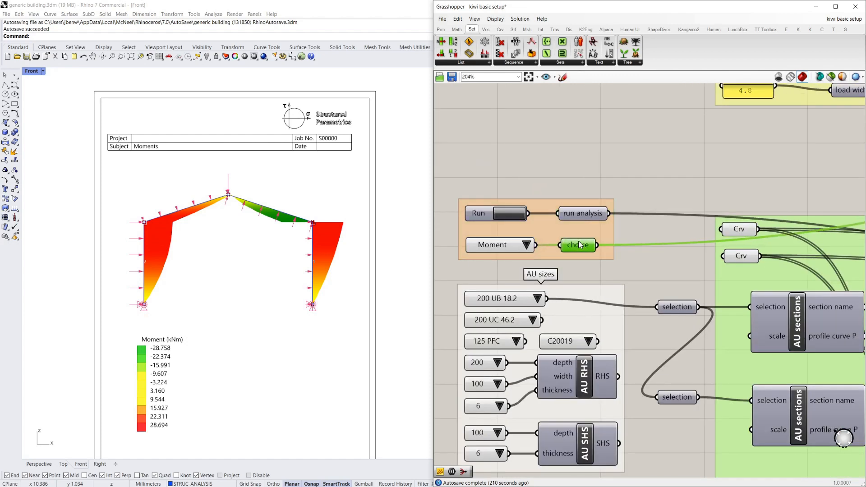
{"action": "left_click", "coordinate": [578, 244]}
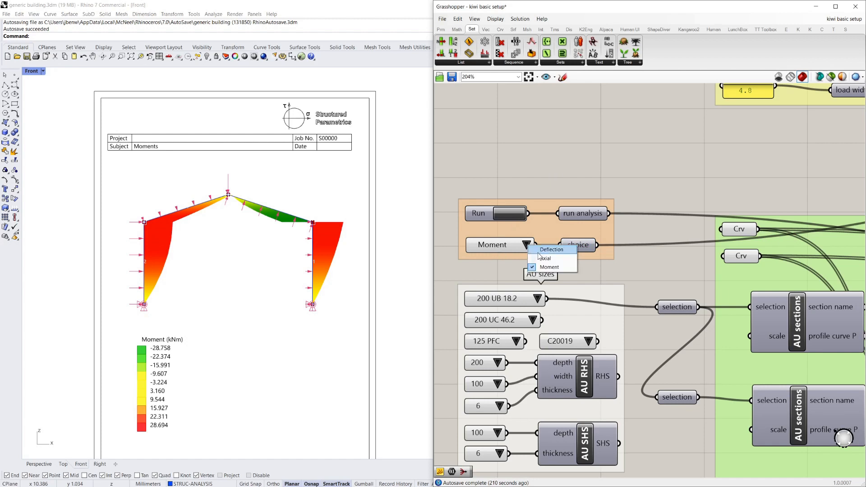
{"action": "left_click", "coordinate": [549, 258]}
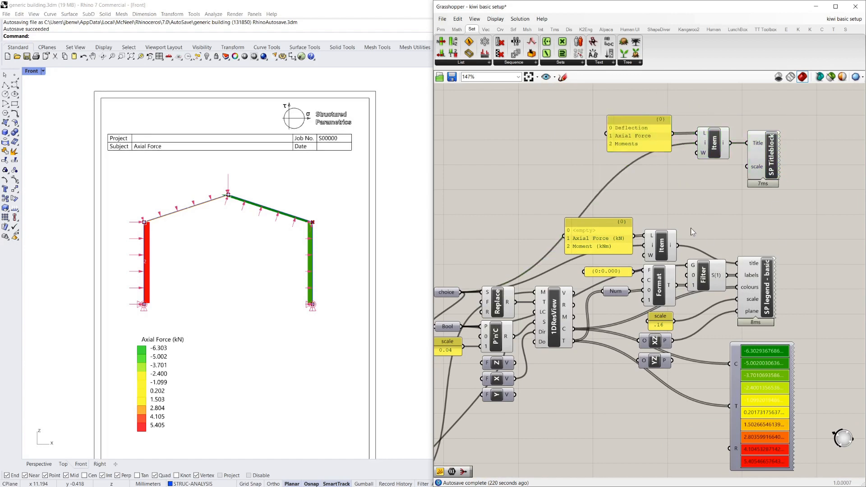
{"action": "scroll", "scroll_direction": "down", "scroll_amount": 3}
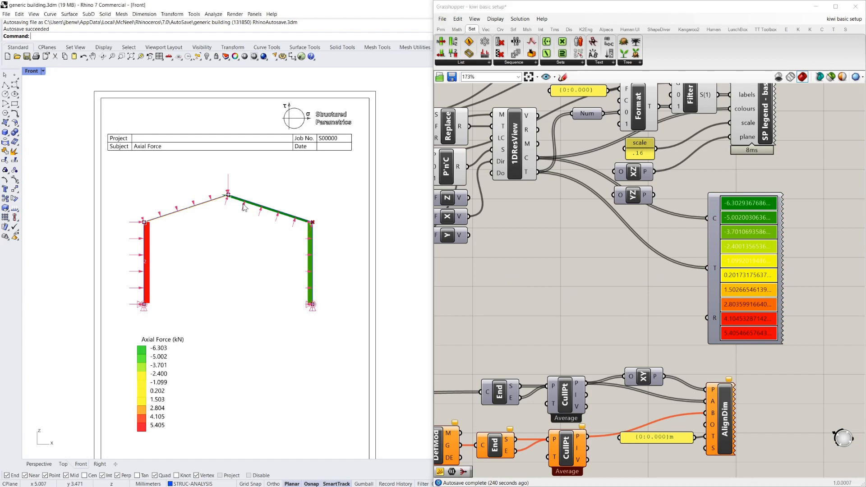
{"action": "mouse_move", "coordinate": [588, 253]}
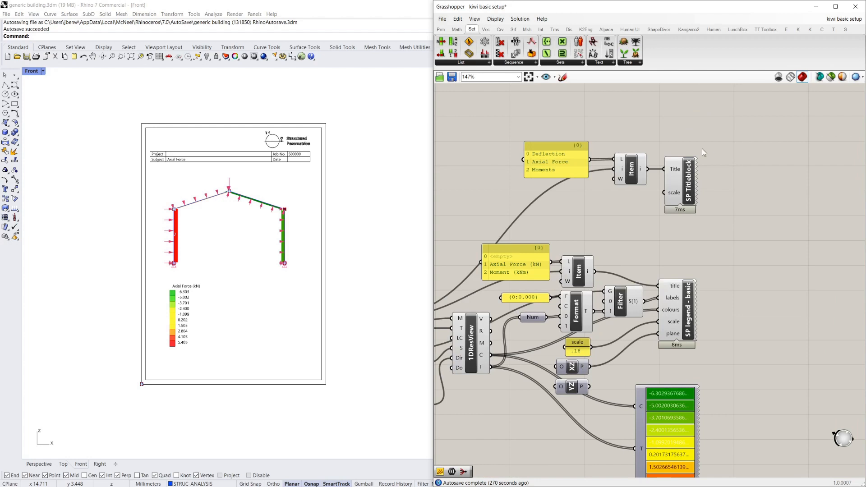
{"action": "mouse_move", "coordinate": [668, 170]}
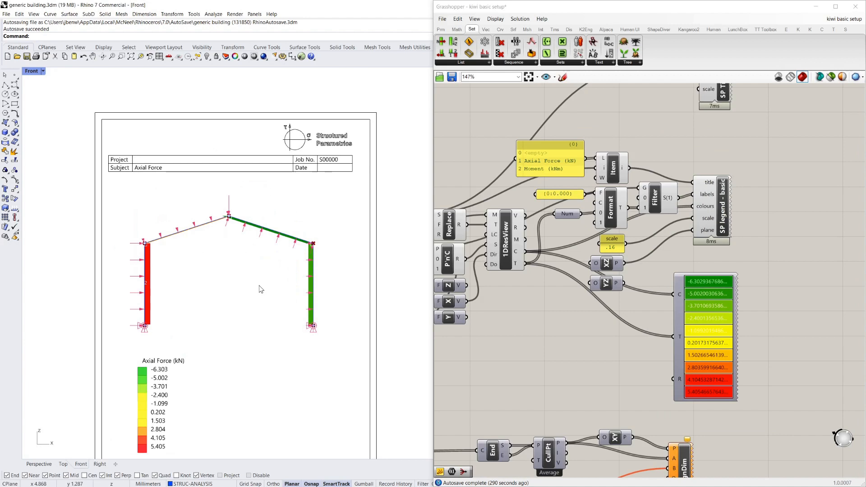
{"action": "scroll", "scroll_direction": "down", "scroll_amount": 3}
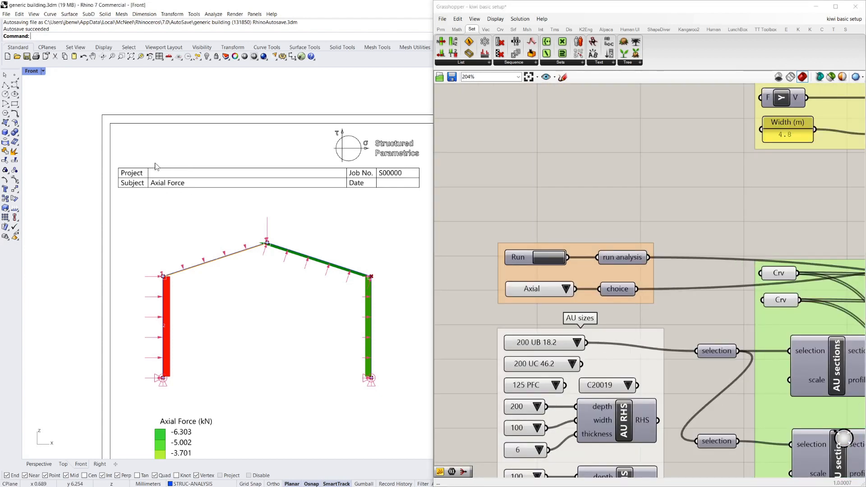
Pick Moment from the result type value list; the sheet ends showing 0.063 m deflection.
{"action": "left_click", "coordinate": [532, 288]}
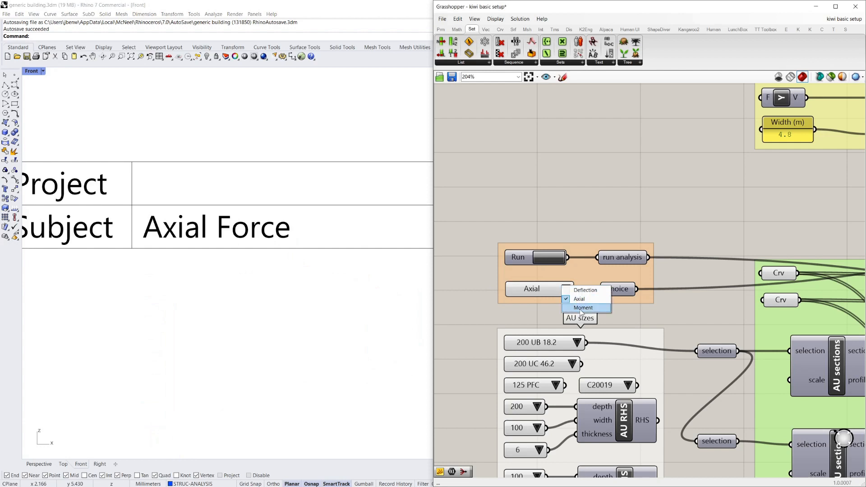
{"action": "left_click", "coordinate": [582, 307]}
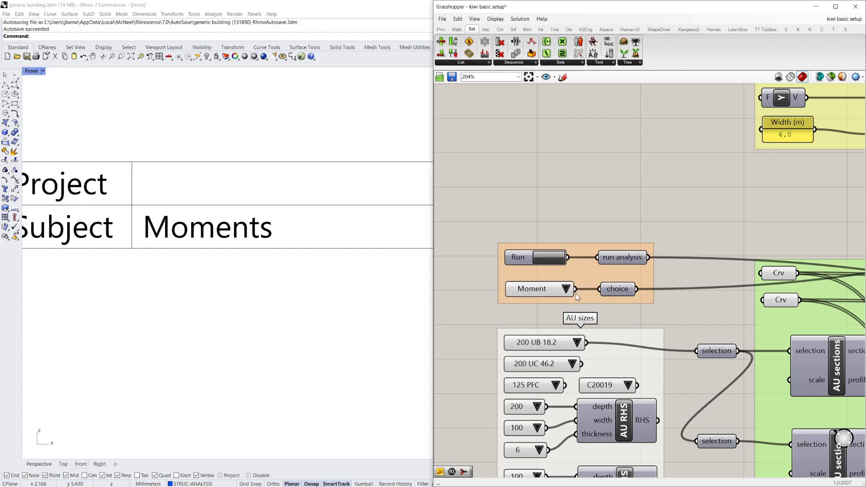
{"action": "left_click", "coordinate": [566, 288]}
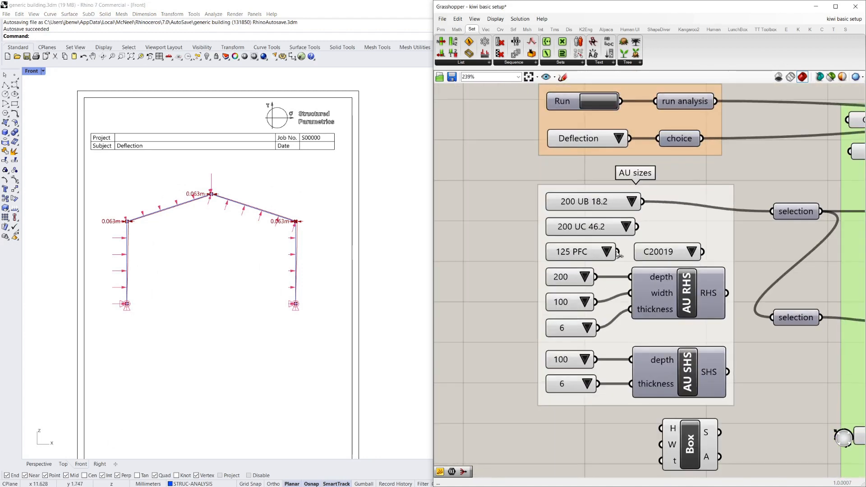
Open the PFC section size list to choose a smaller channel section.
{"action": "left_click", "coordinate": [605, 251]}
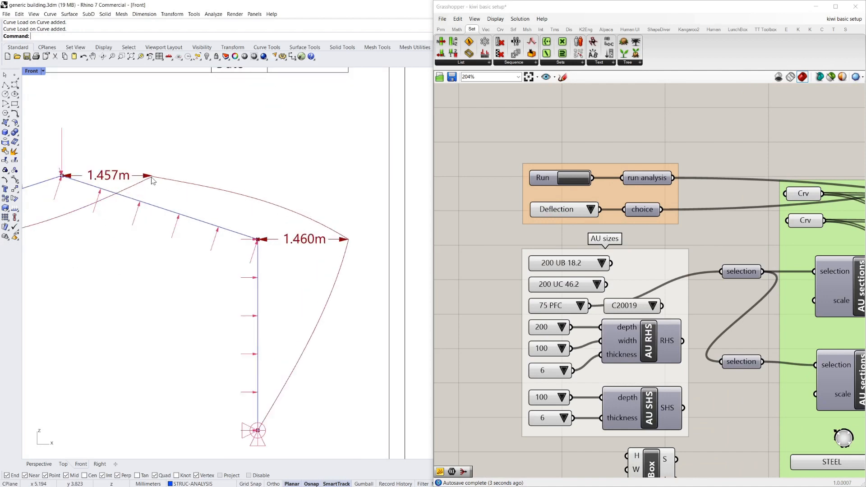
{"action": "mouse_move", "coordinate": [282, 251]}
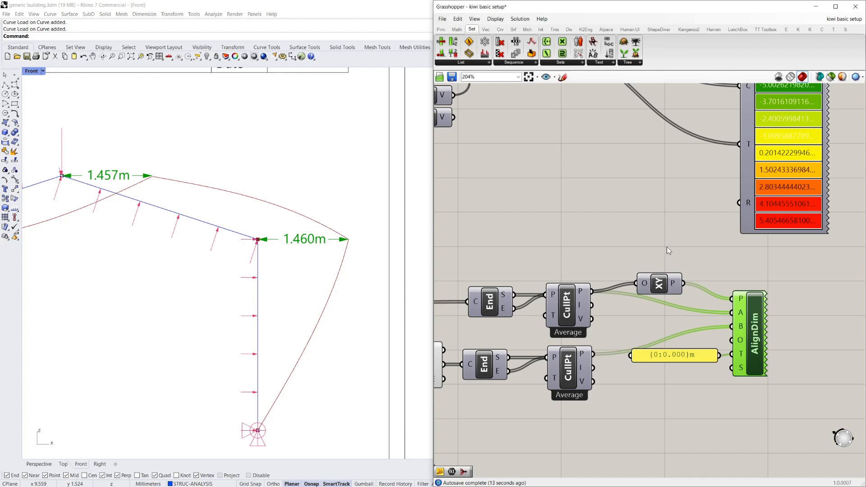
{"action": "mouse_move", "coordinate": [603, 229]}
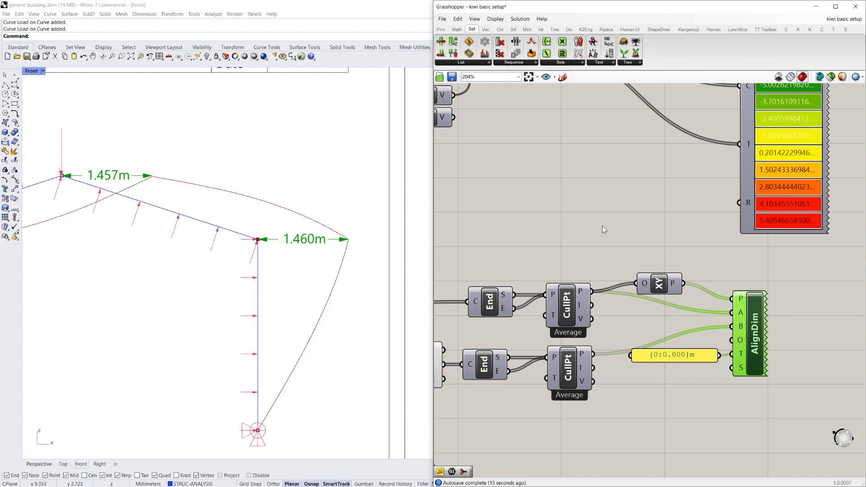
{"action": "mouse_move", "coordinate": [327, 245]}
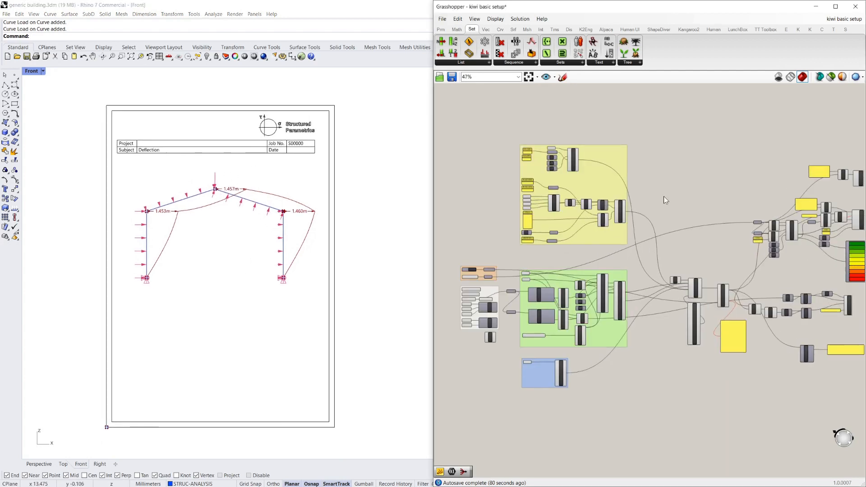
{"action": "scroll", "scroll_direction": "down", "scroll_amount": 3}
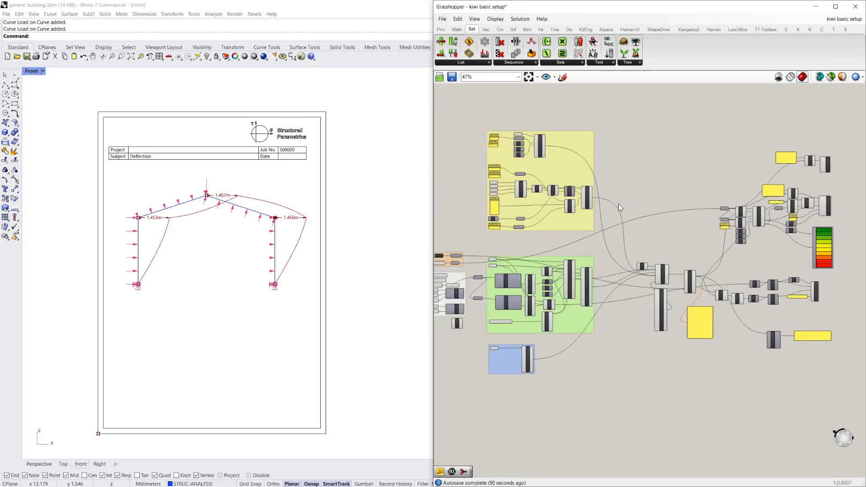
{"action": "left_click_drag", "start_coordinate": [618, 207], "coordinate": [673, 185]}
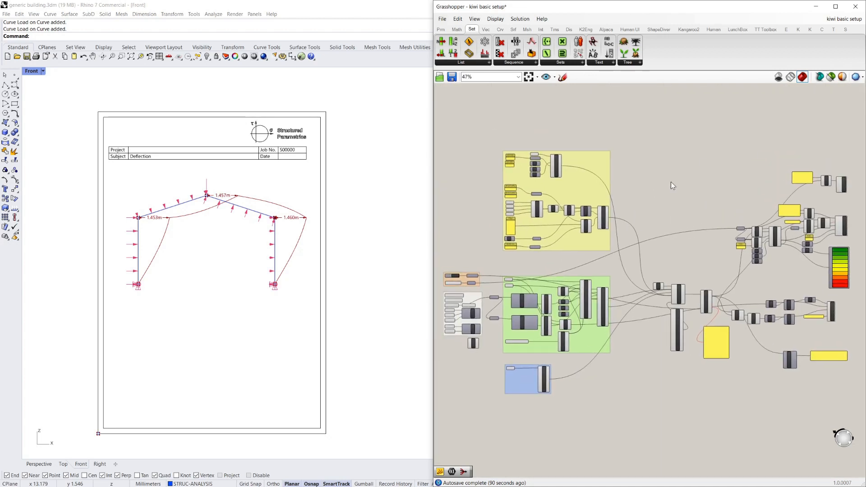